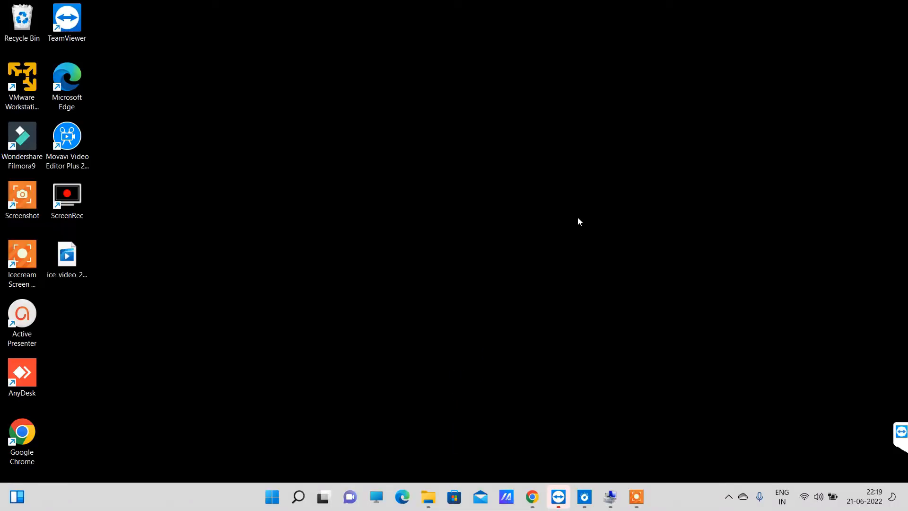
mouse_move(362, 238)
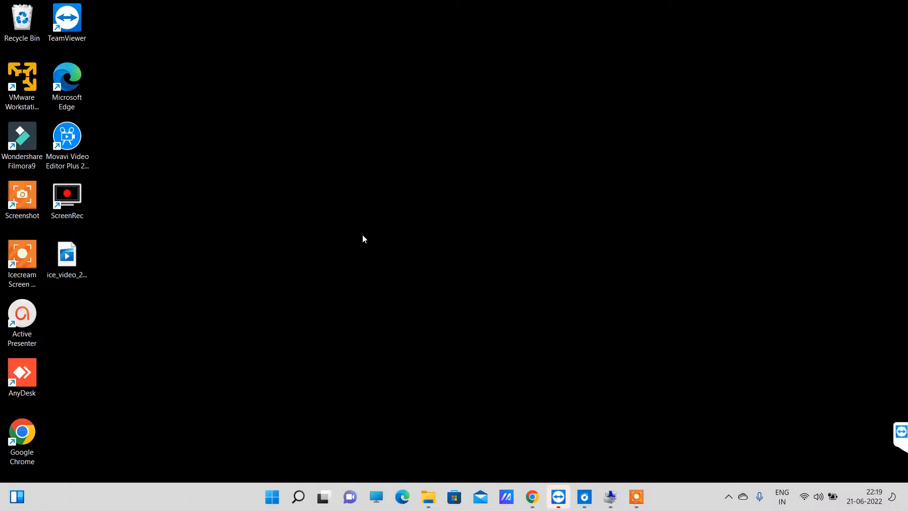
mouse_move(357, 225)
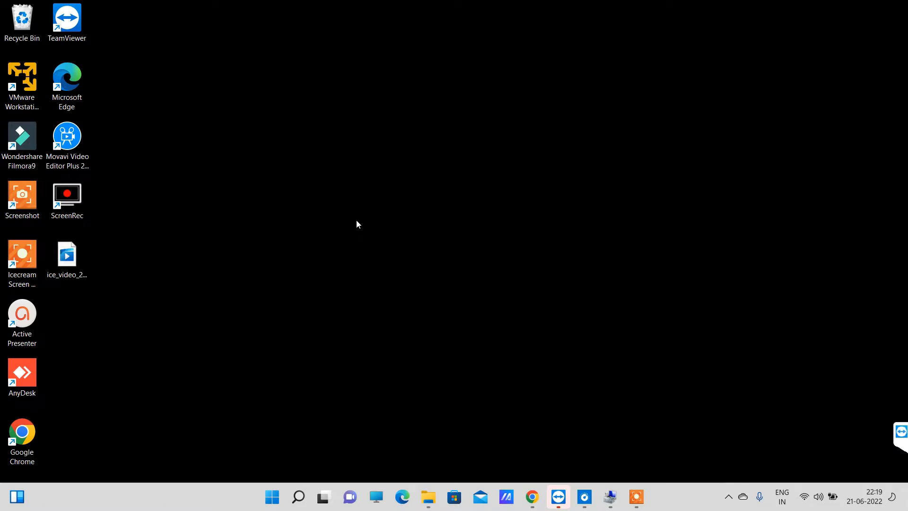
mouse_move(382, 235)
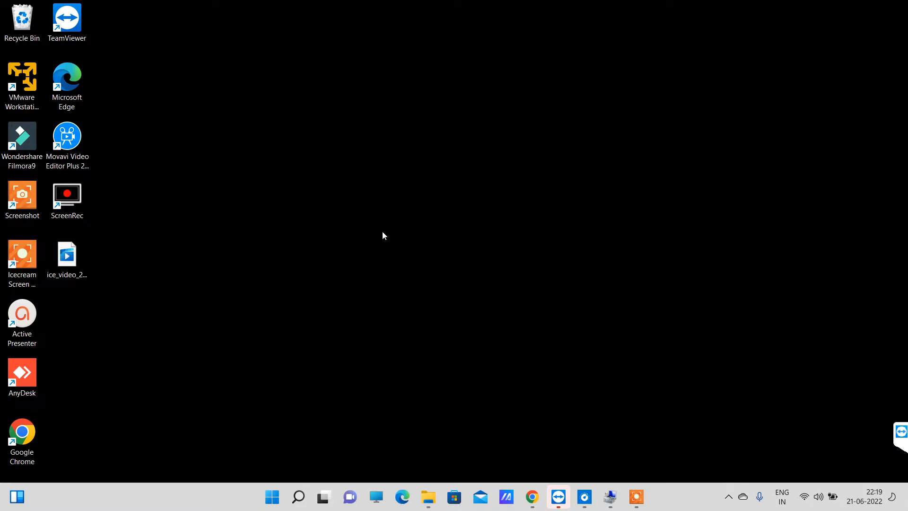
Open This PC and select the New Volume (E:) and OS (C:) drives, then clear the selection
left_click(428, 496)
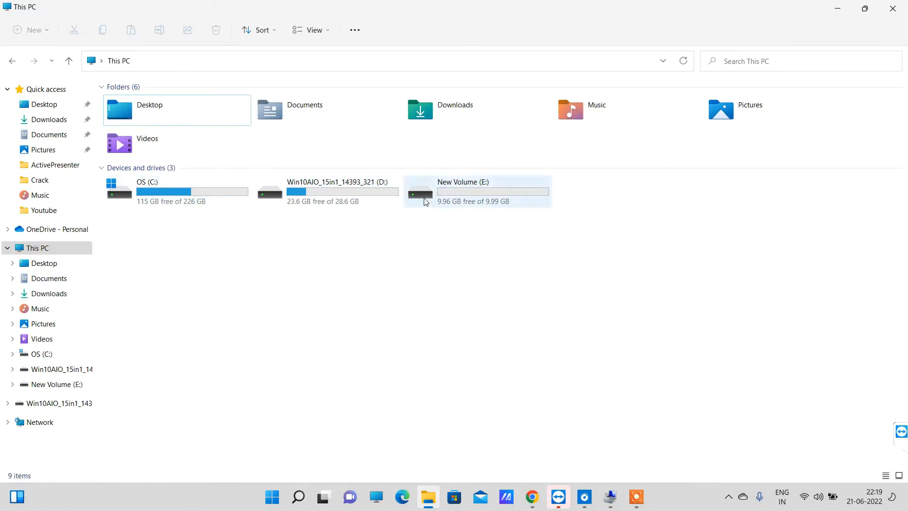
left_click(477, 191)
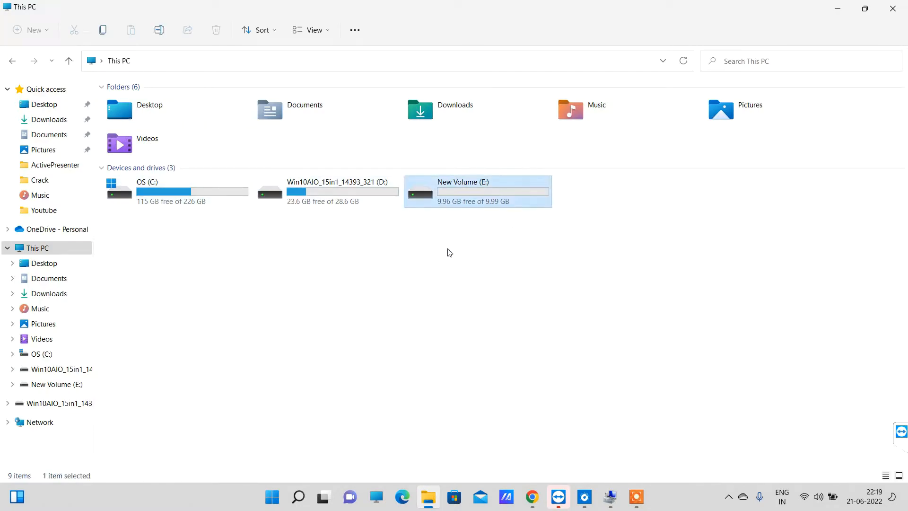
left_click(176, 191)
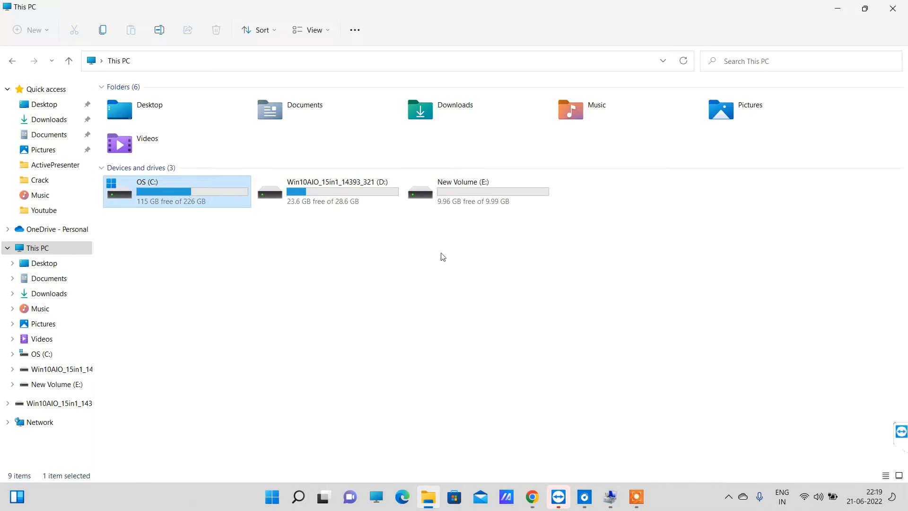
mouse_move(208, 230)
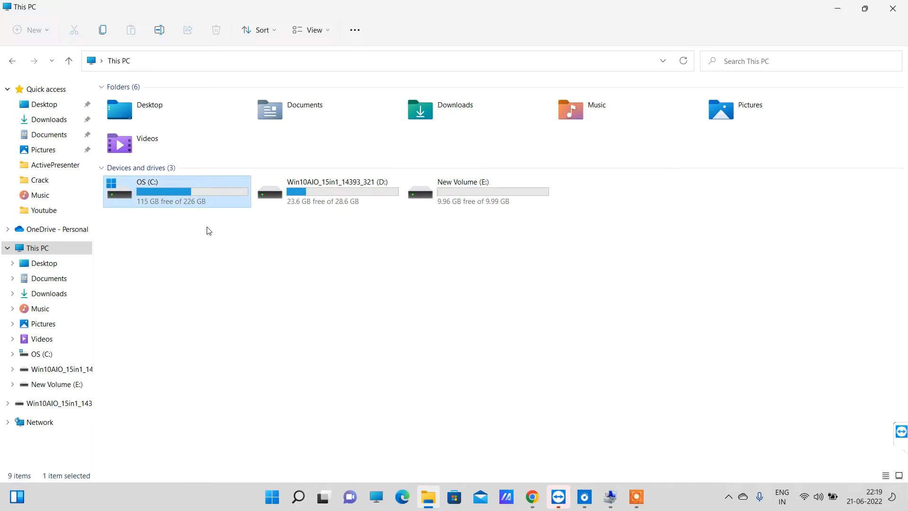
mouse_move(564, 249)
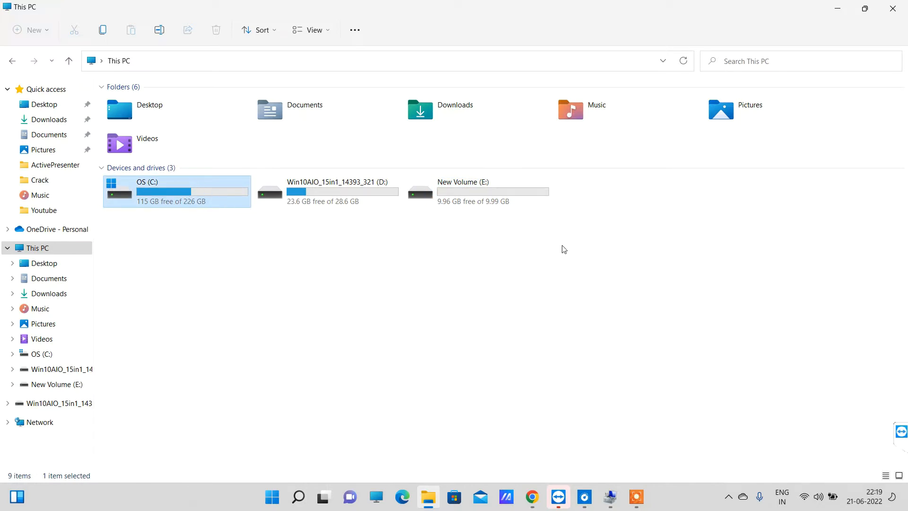
mouse_move(646, 271)
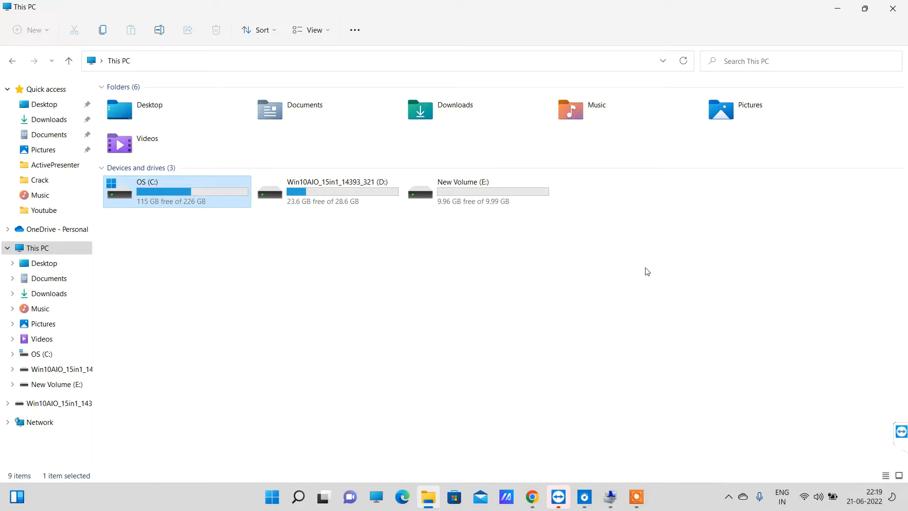
mouse_move(37, 248)
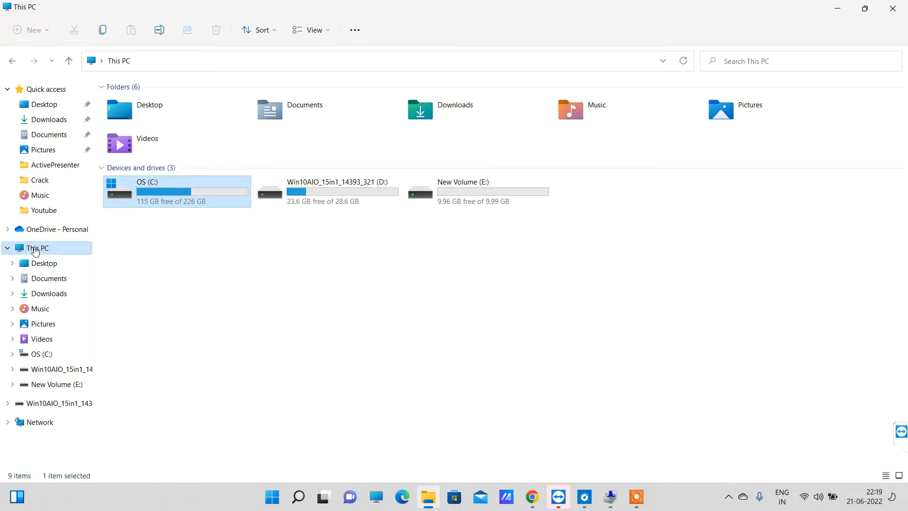
right_click(37, 247)
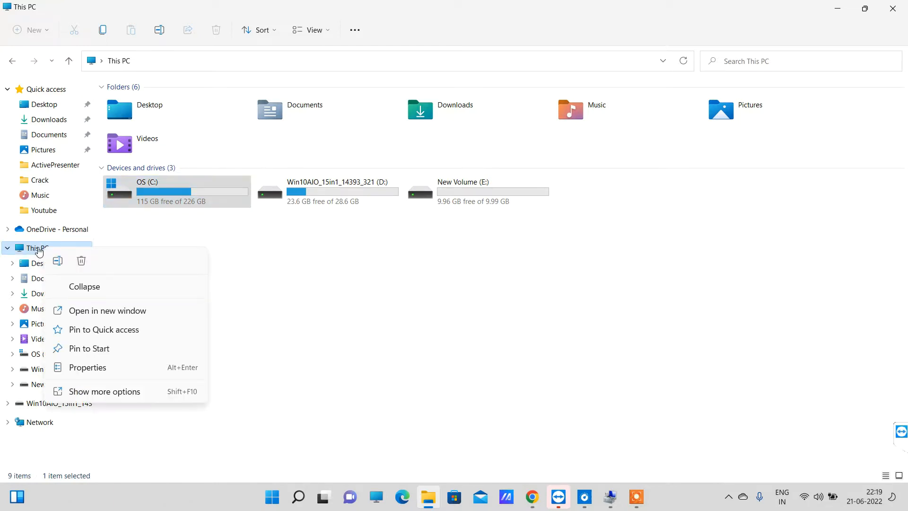
mouse_move(88, 367)
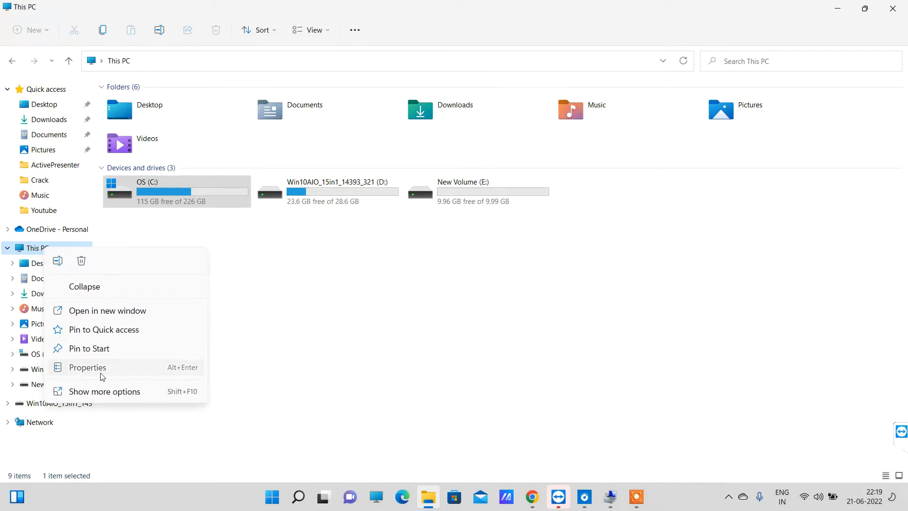
left_click(87, 367)
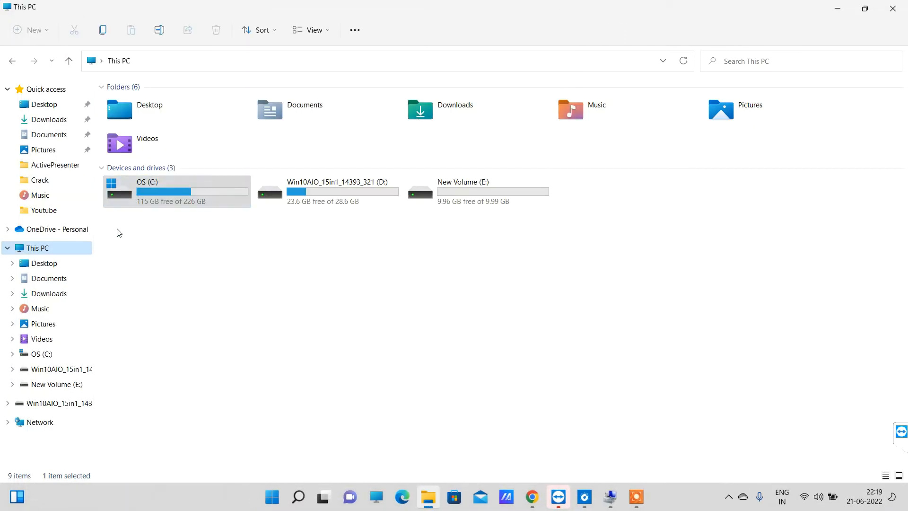
left_click(136, 242)
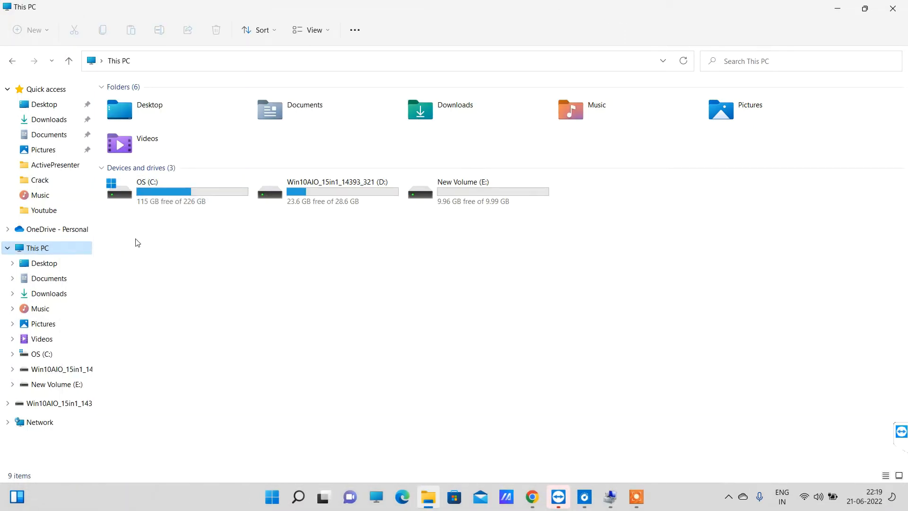
Choose Manage from This PC's full context menu
right_click(37, 247)
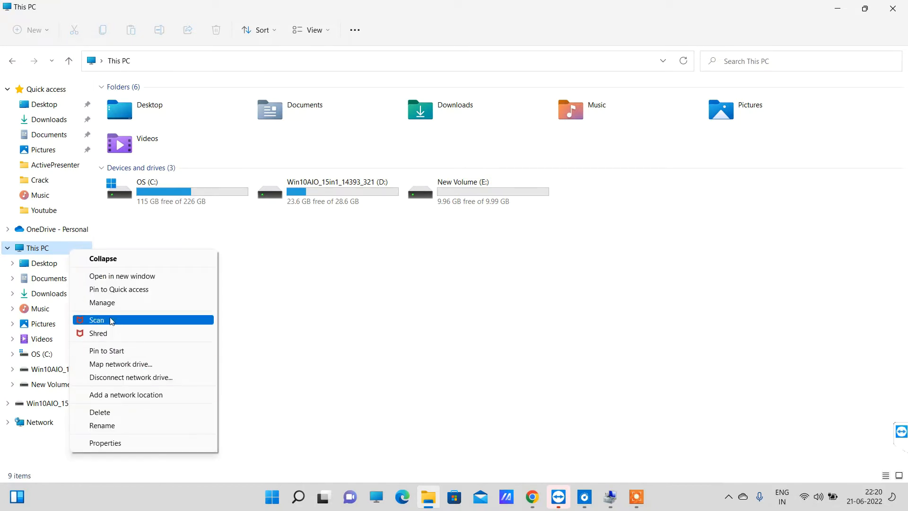
left_click(365, 297)
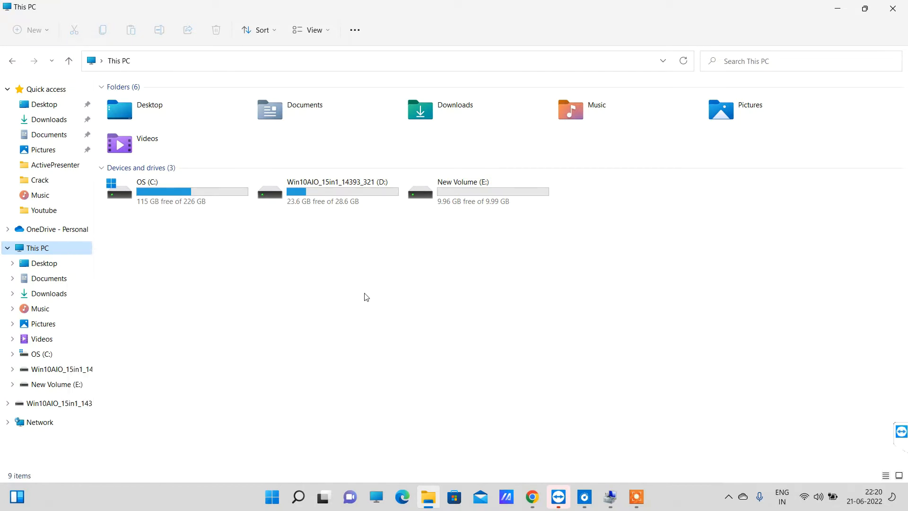
mouse_move(369, 278)
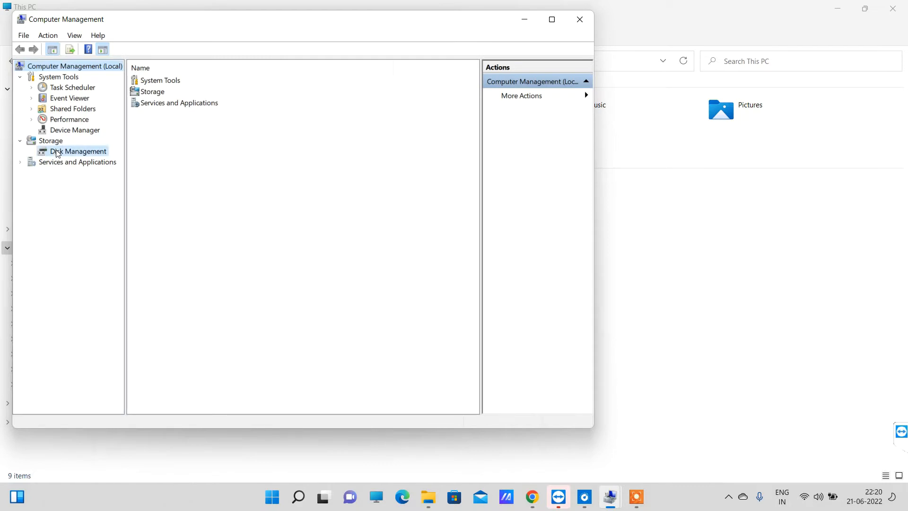
Select Disk Management under Storage and bring up the OS (C:) partition's actions
left_click(77, 151)
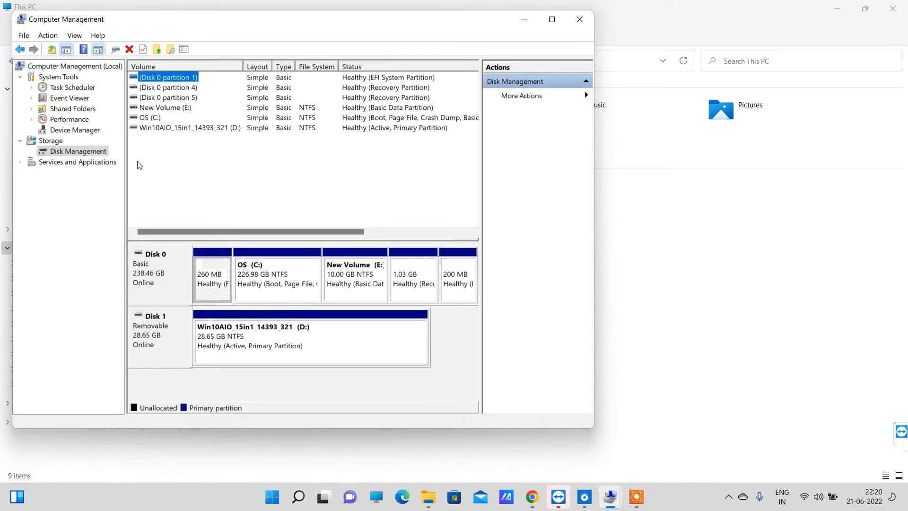
mouse_move(190, 85)
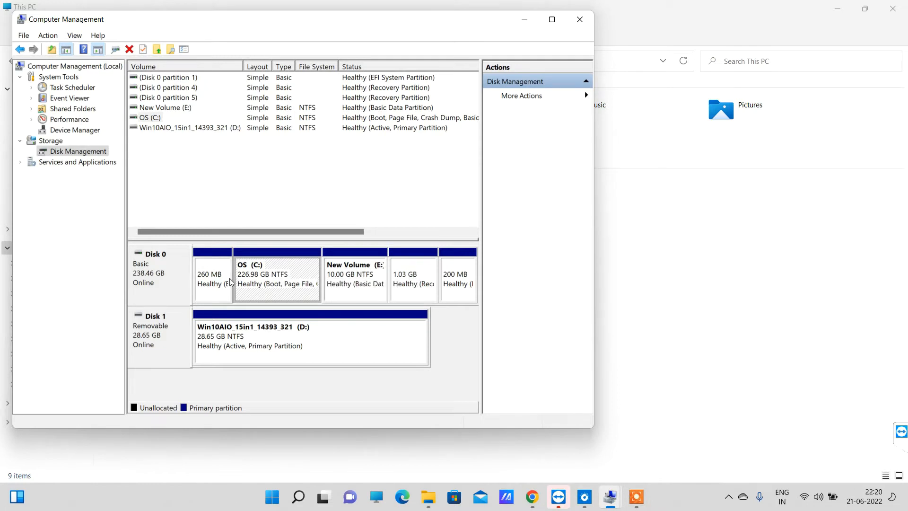
mouse_move(267, 273)
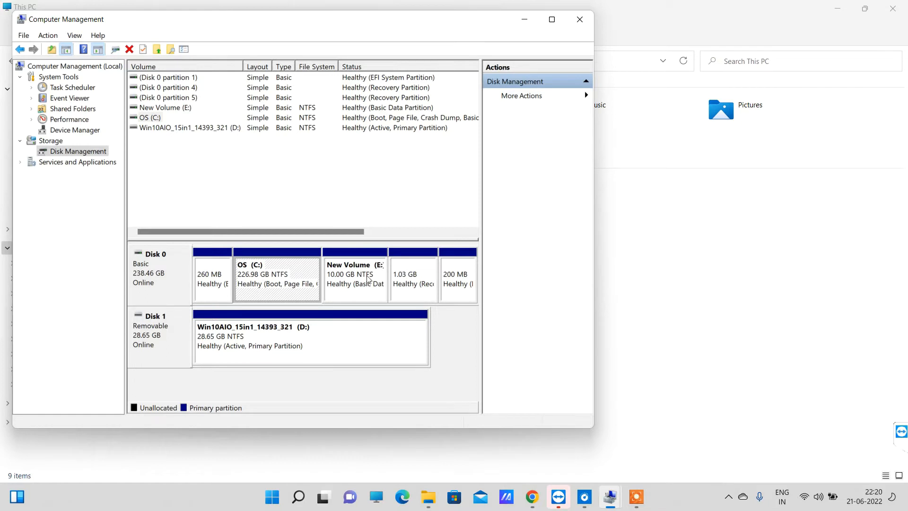
mouse_move(326, 283)
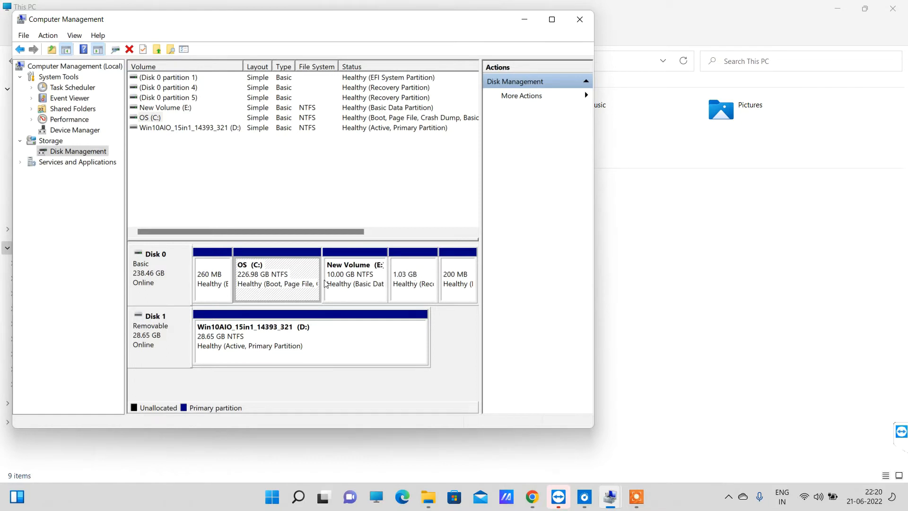
mouse_move(276, 279)
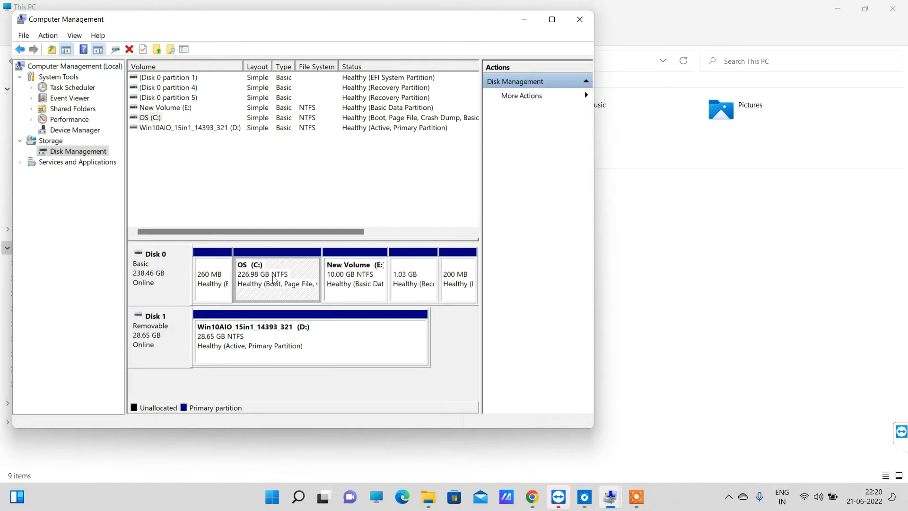
mouse_move(278, 263)
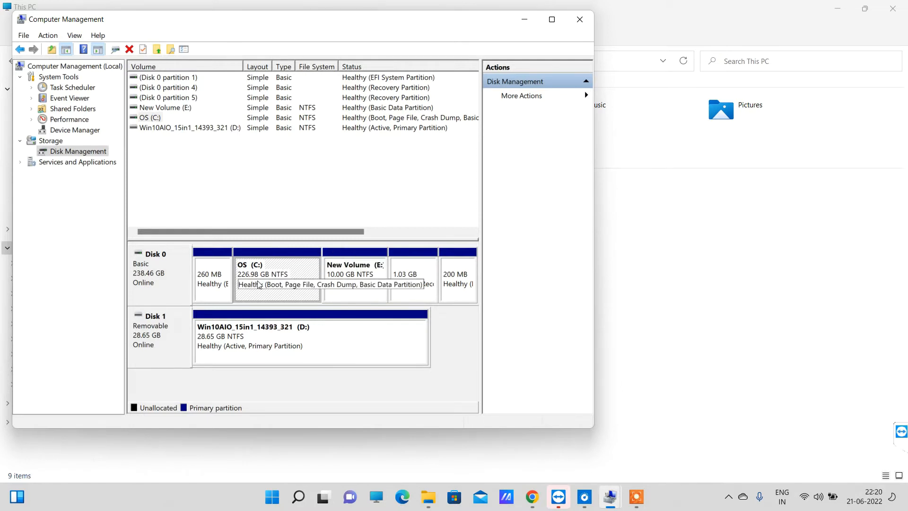
right_click(276, 272)
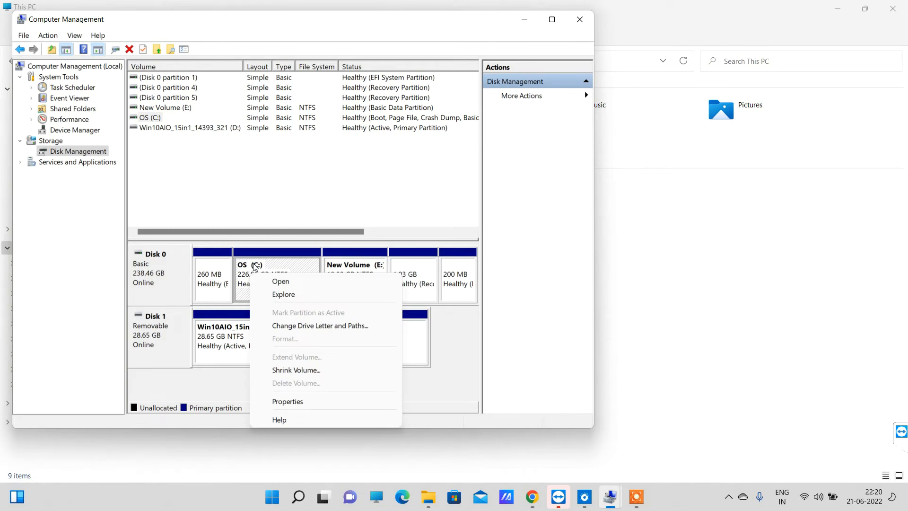
Choose Shrink Volume for the OS (C:) partition
left_click(295, 370)
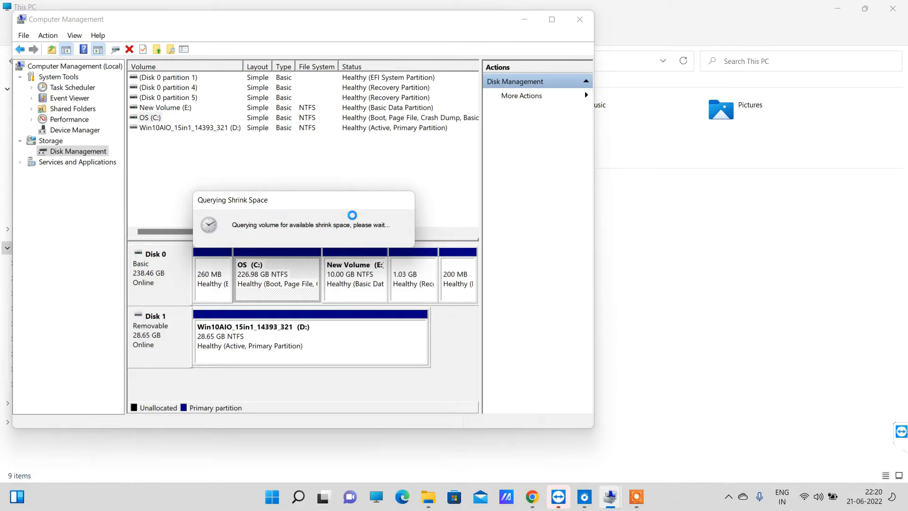
mouse_move(600, 468)
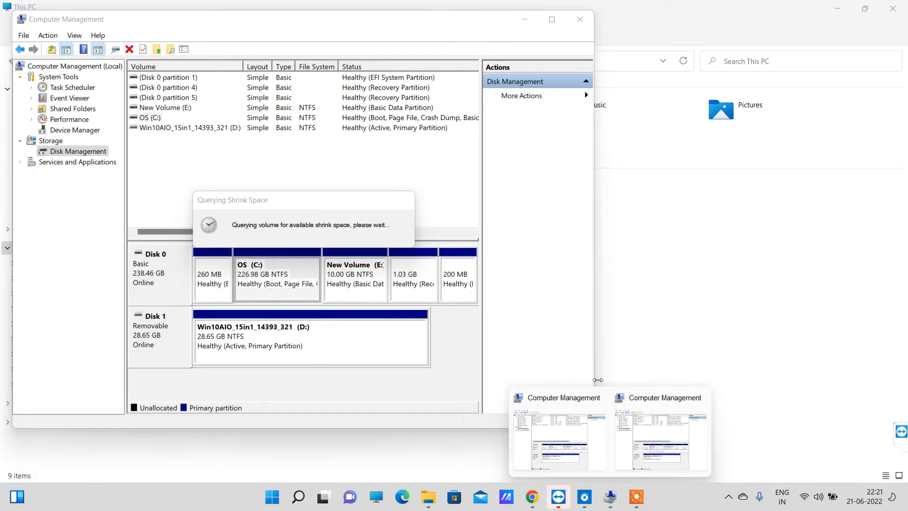
mouse_move(635, 304)
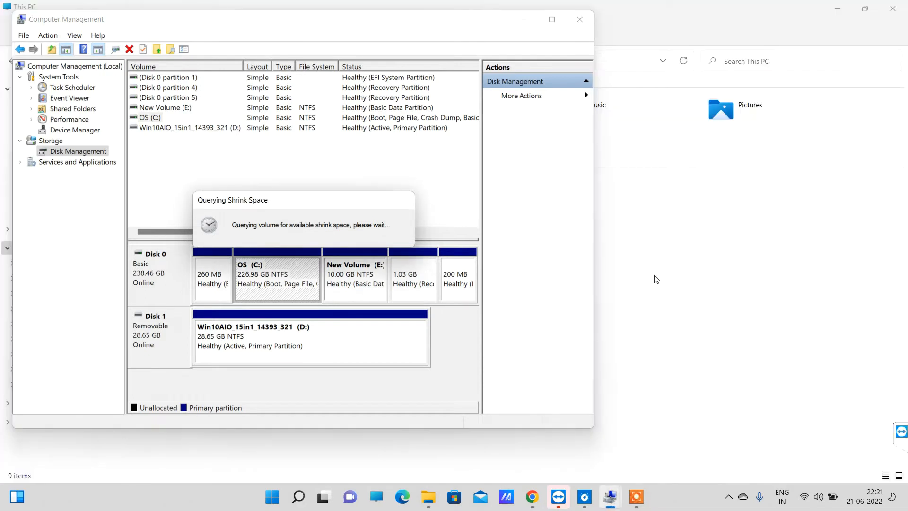
mouse_move(576, 461)
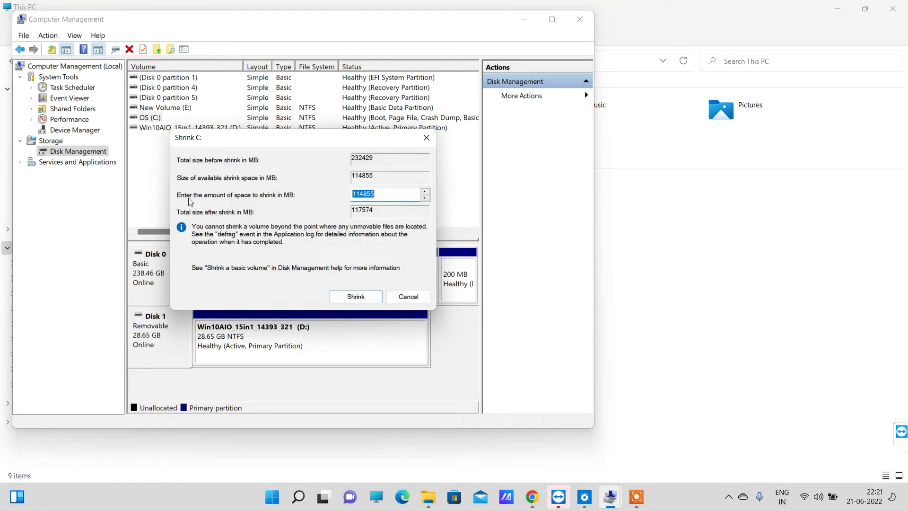
Enter 10240 MB as the shrink amount for OS (C:) and confirm the shrink
left_click(385, 194)
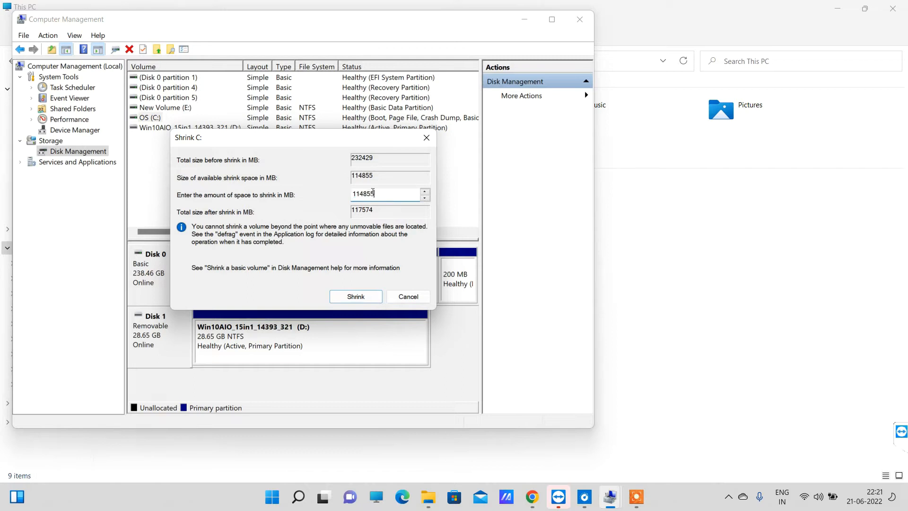
triple_click(389, 194)
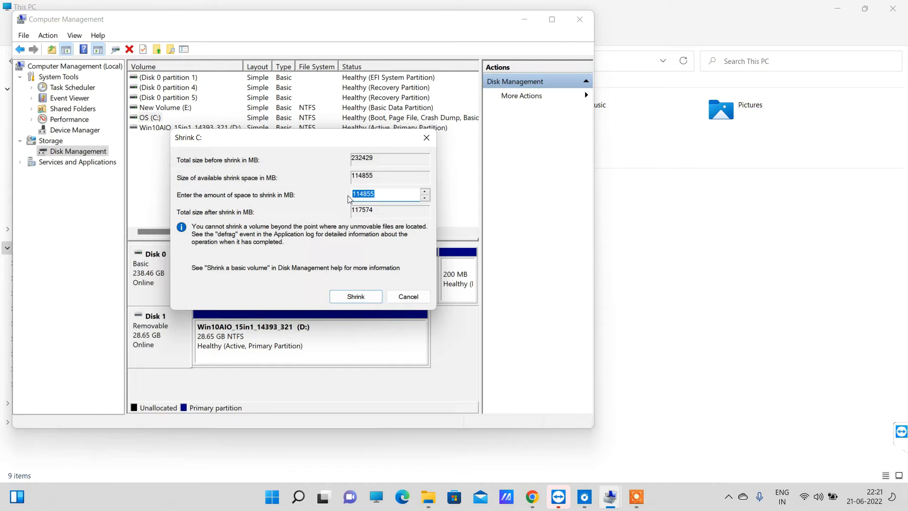
type("10240")
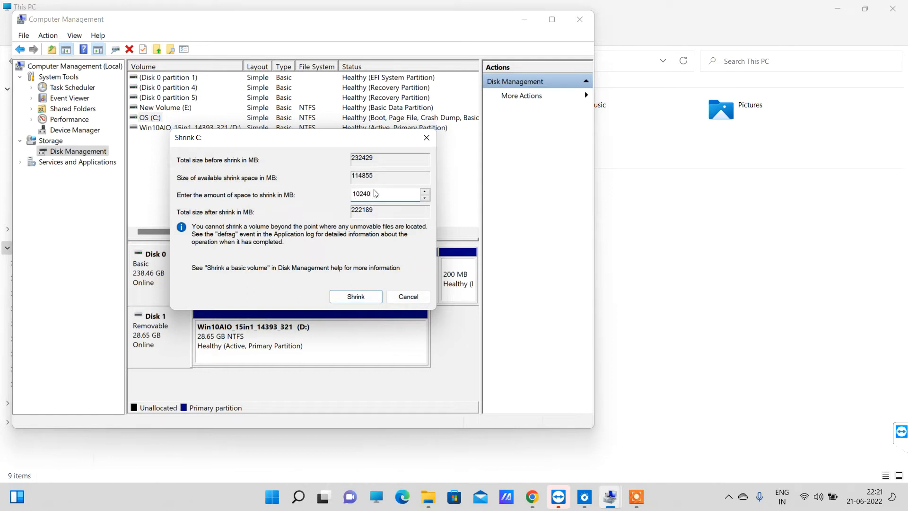
mouse_move(201, 219)
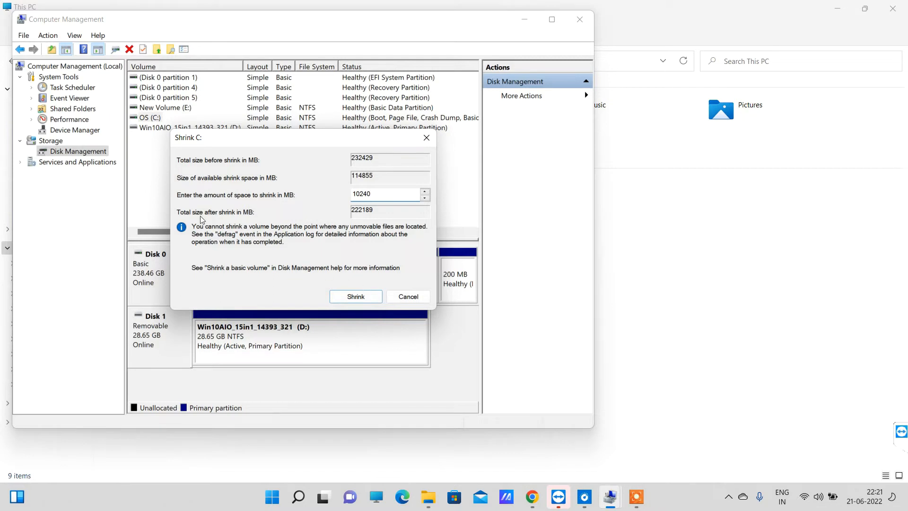
mouse_move(362, 220)
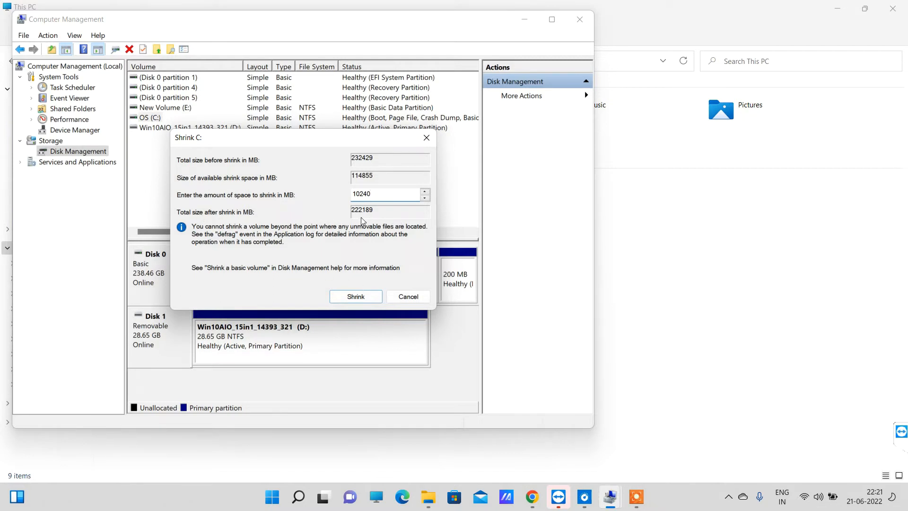
left_click(389, 193)
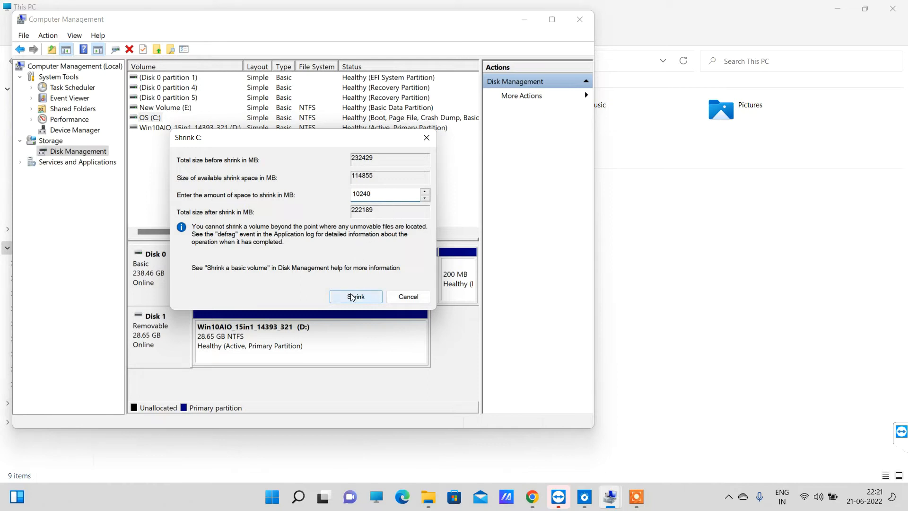
left_click(355, 296)
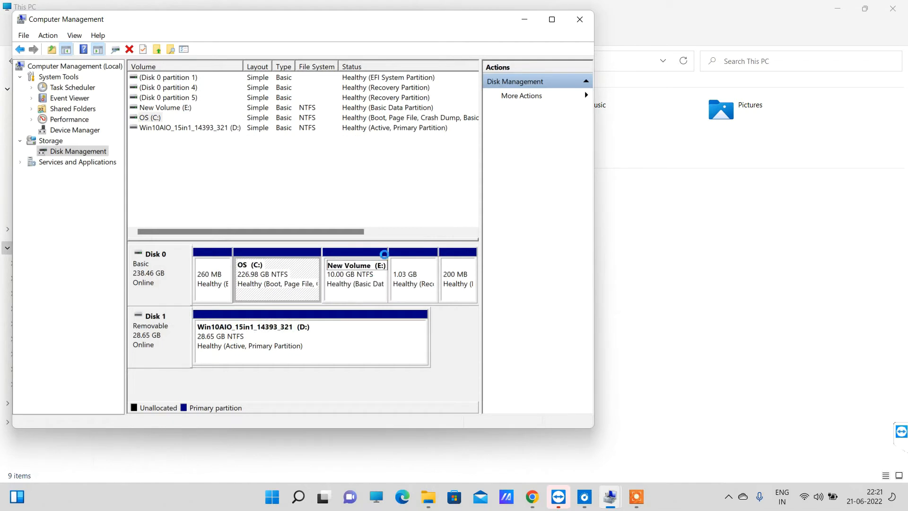
Click the OS (C:) partition while Disk 0 refreshes to show the 10.00 GB unallocated block
left_click(276, 274)
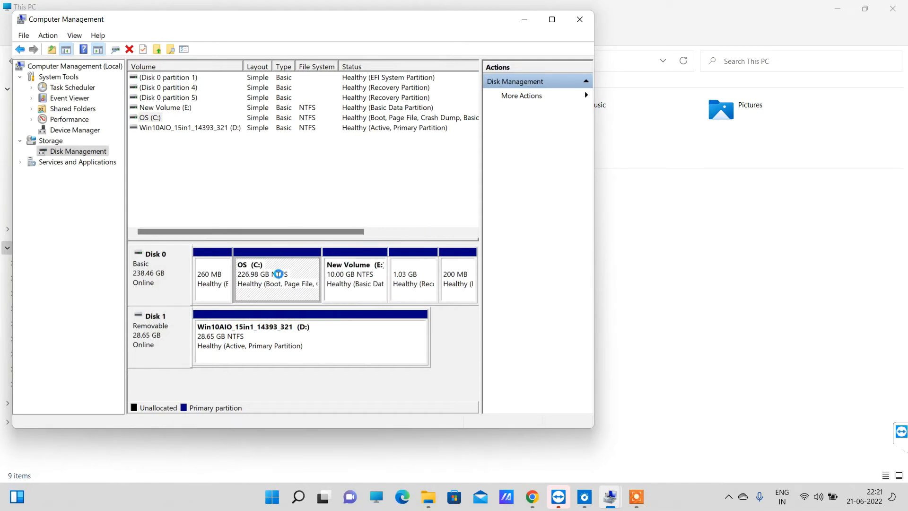
mouse_move(273, 284)
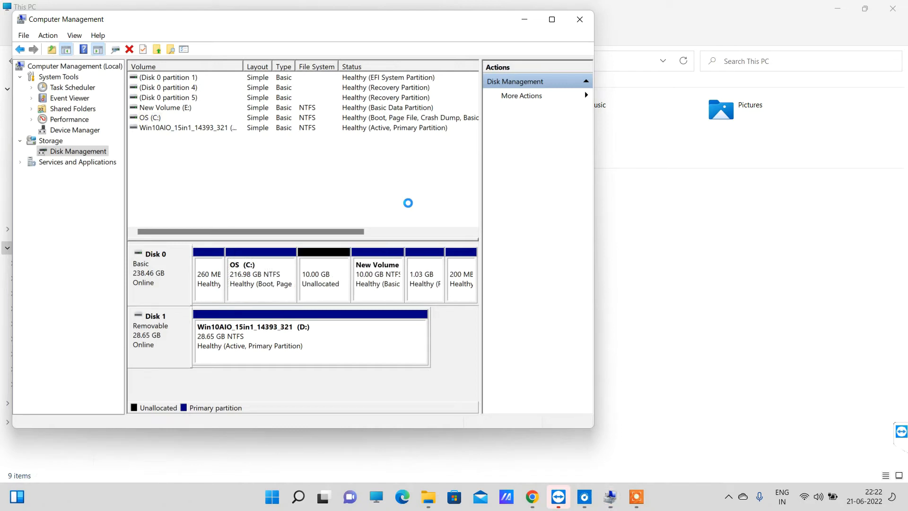
mouse_move(408, 207)
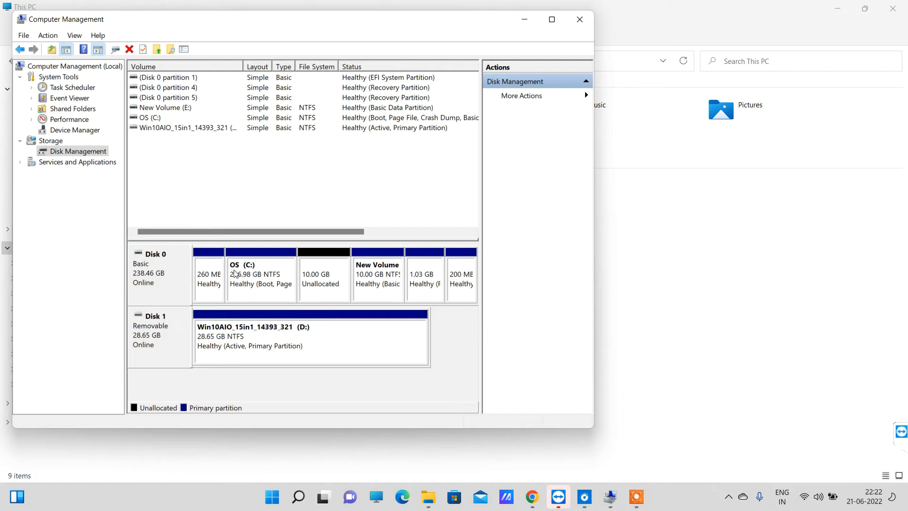
mouse_move(253, 276)
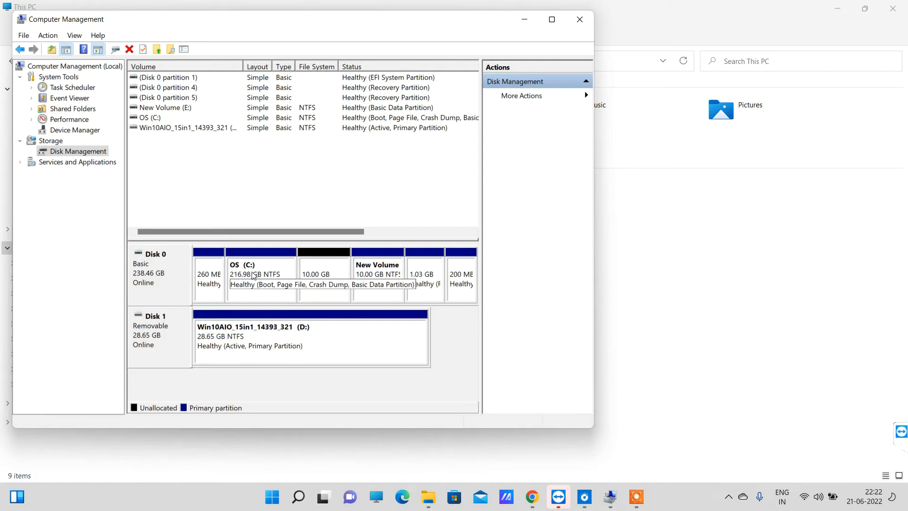
mouse_move(236, 282)
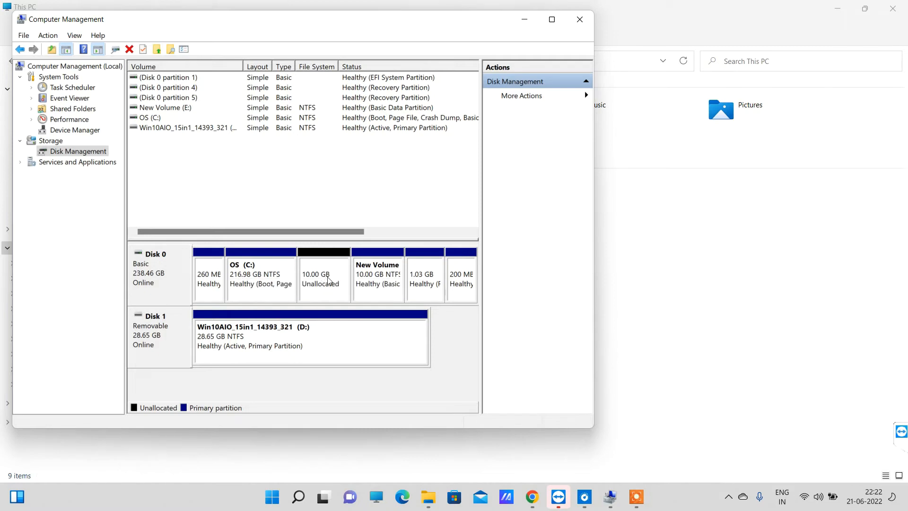
mouse_move(323, 289)
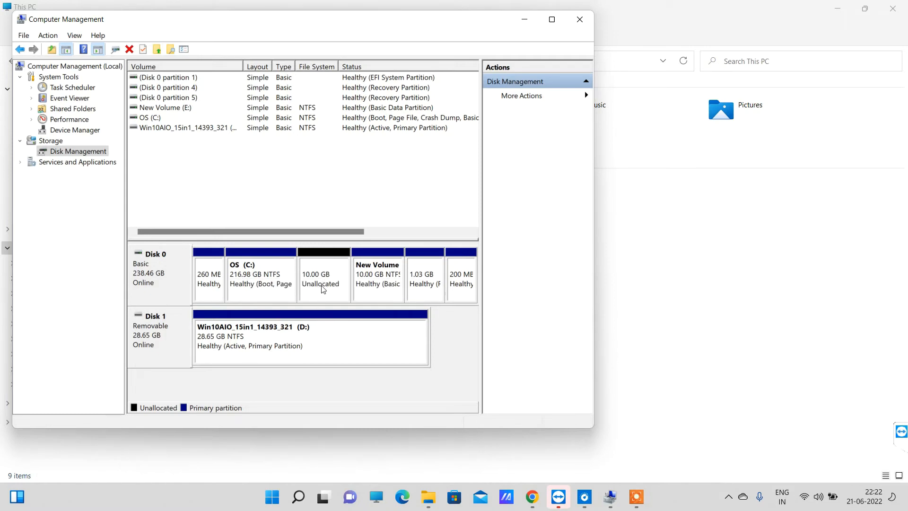
Launch New Simple Volume on the 10.00 GB unallocated space, keeping the 10240 MB size
left_click(322, 272)
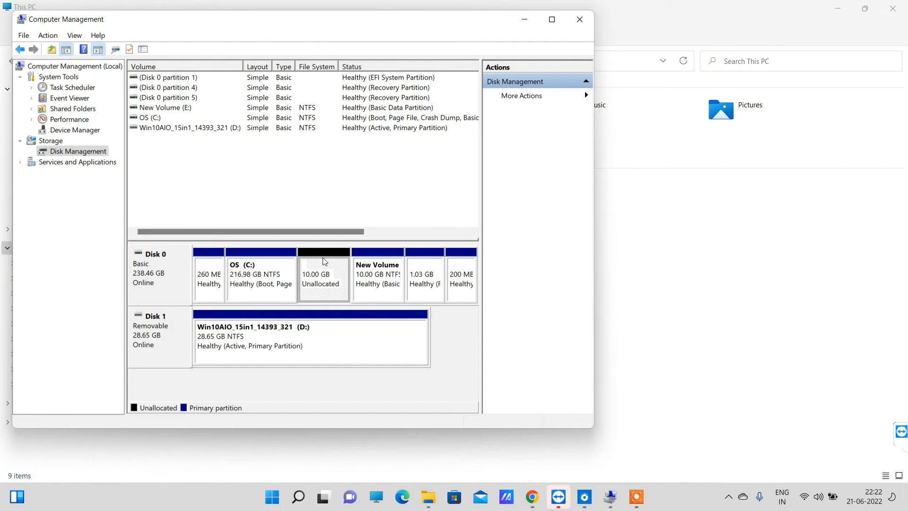
right_click(323, 272)
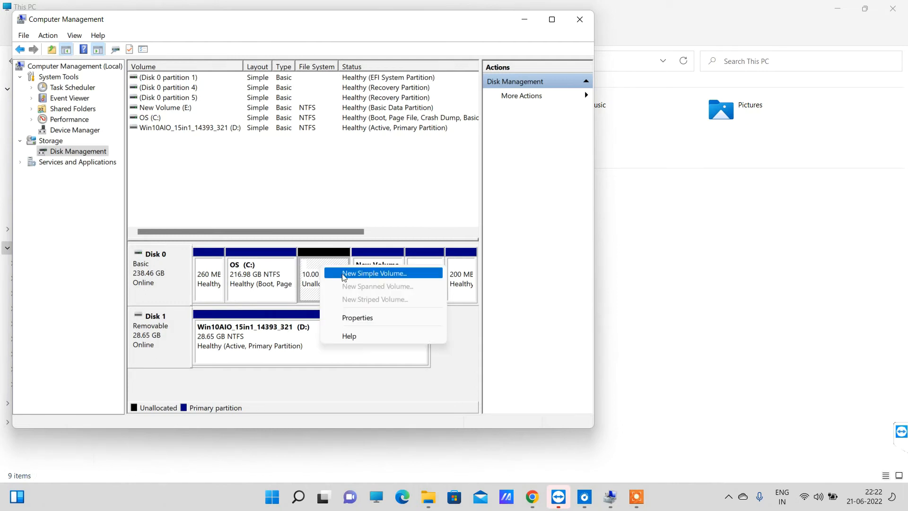
left_click(375, 273)
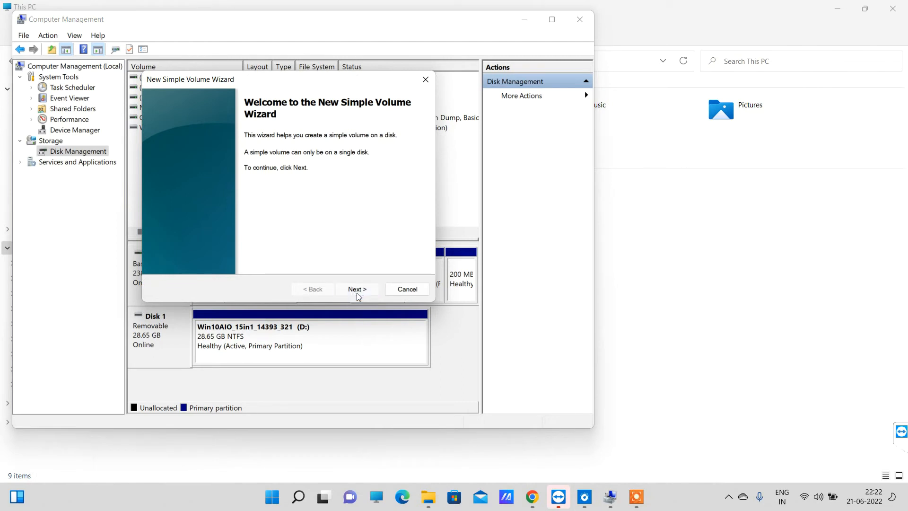
left_click(356, 289)
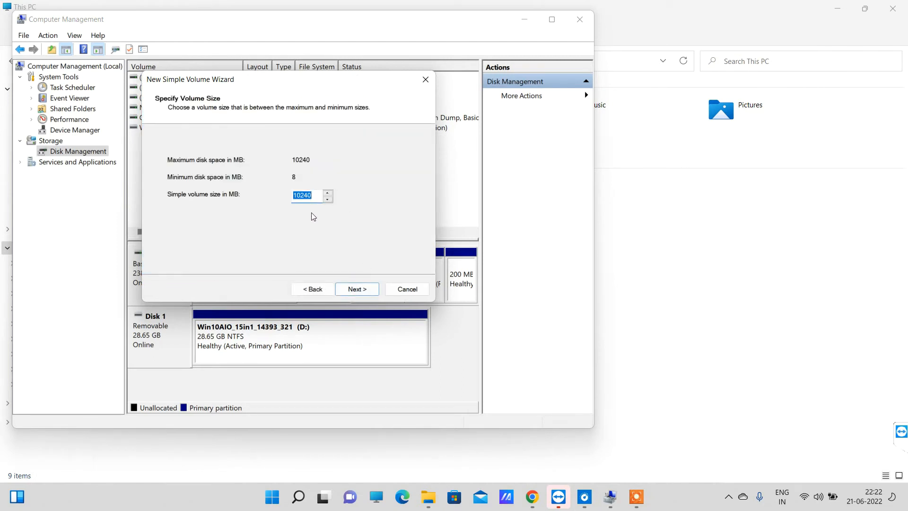
mouse_move(252, 208)
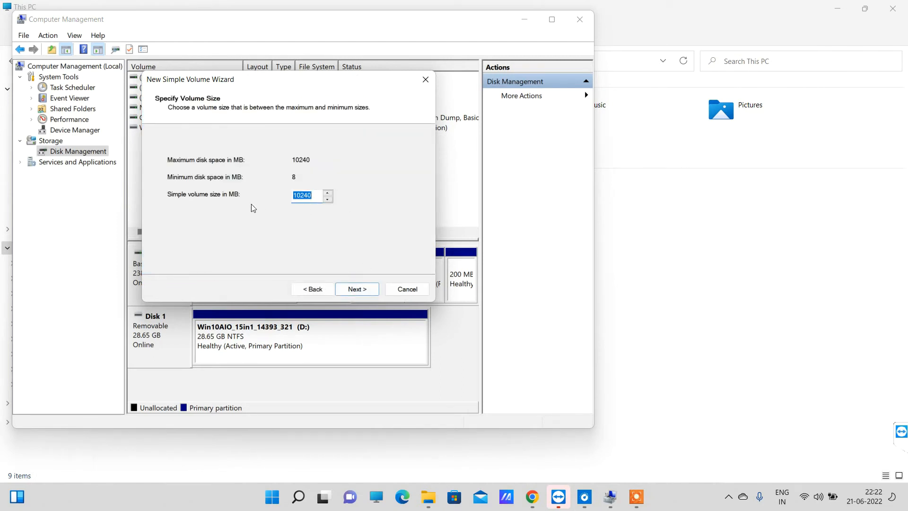
mouse_move(340, 157)
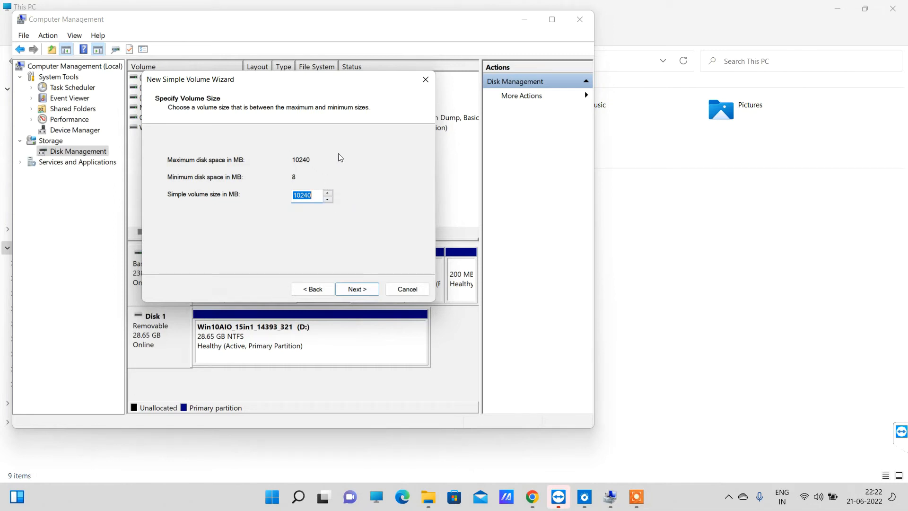
mouse_move(316, 168)
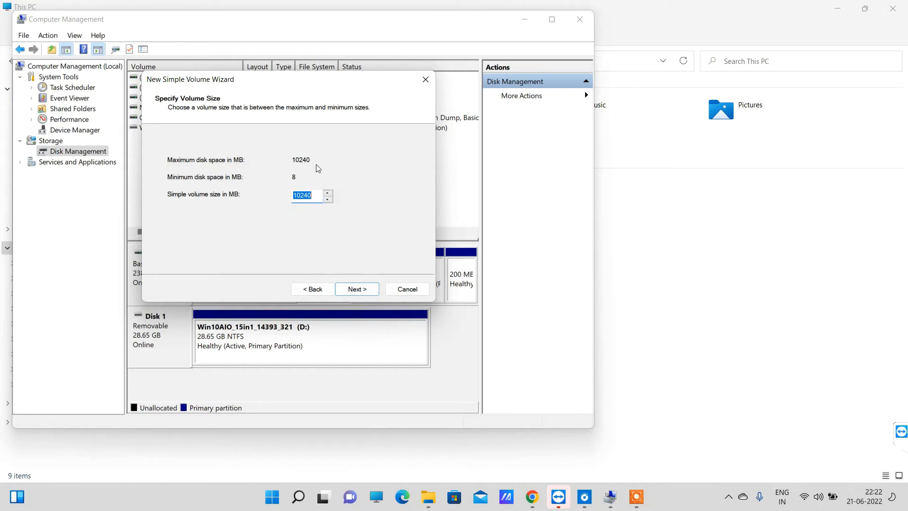
mouse_move(318, 212)
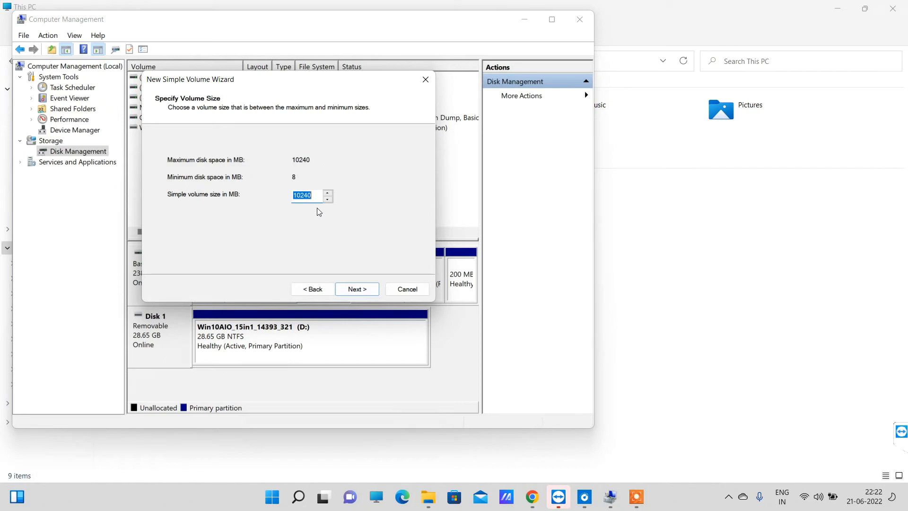
mouse_move(355, 270)
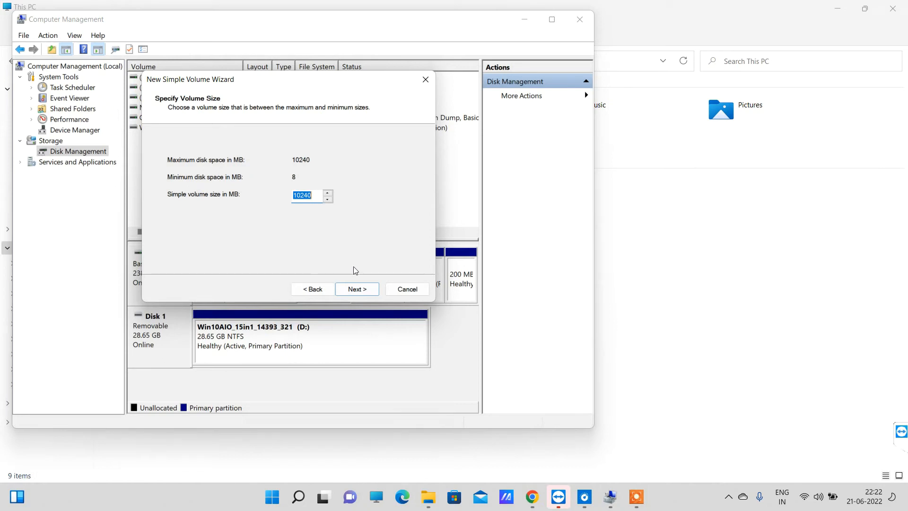
mouse_move(312, 225)
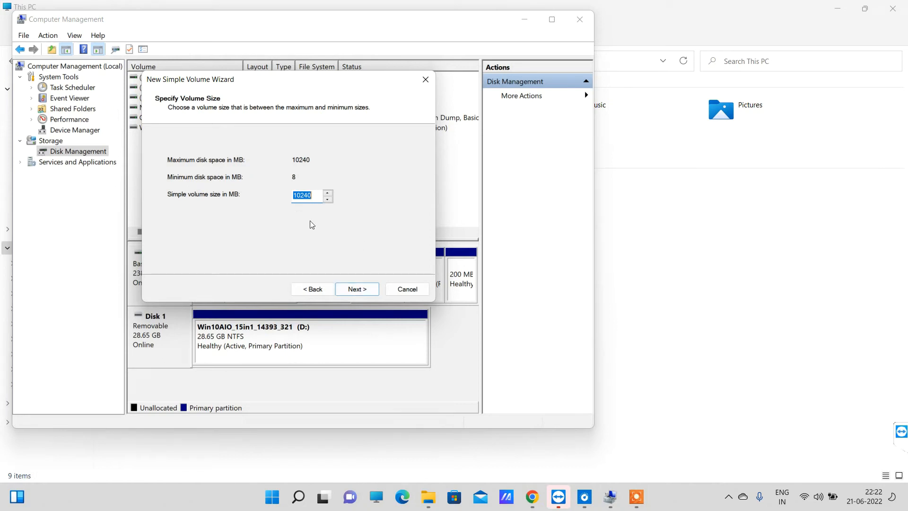
mouse_move(358, 274)
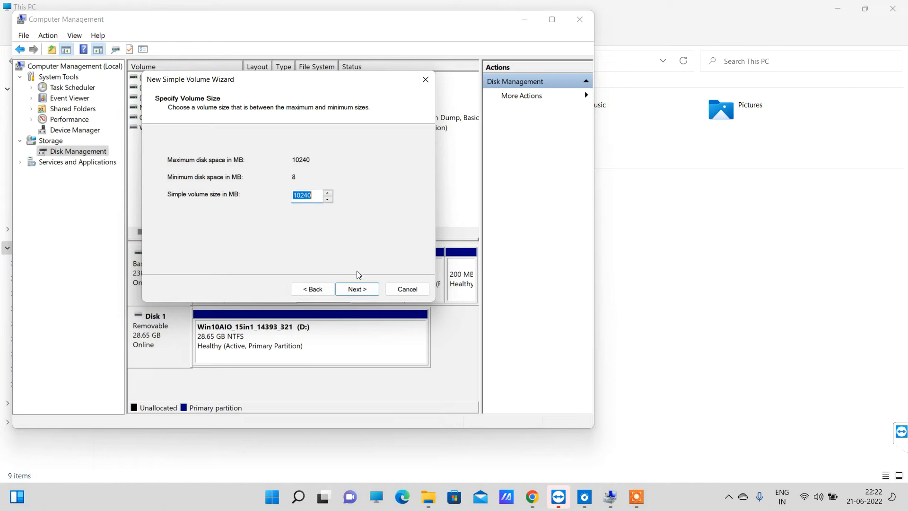
left_click(356, 289)
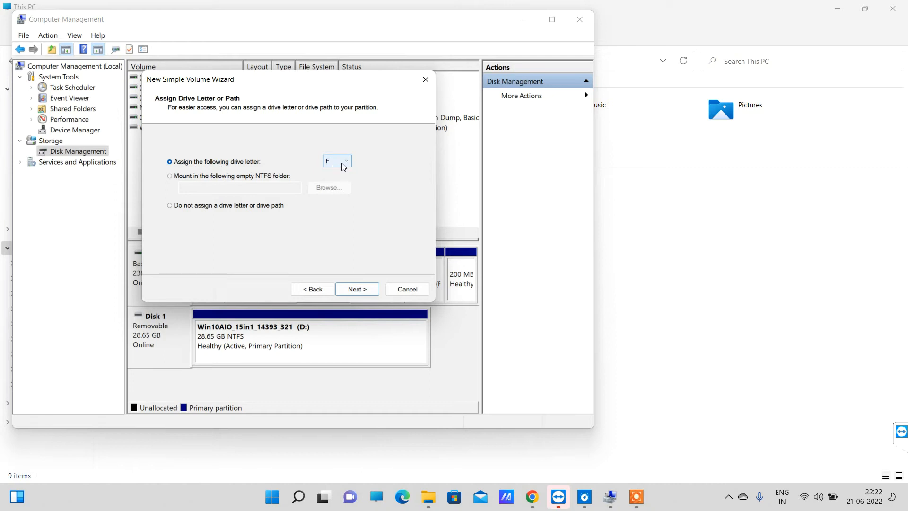
mouse_move(365, 262)
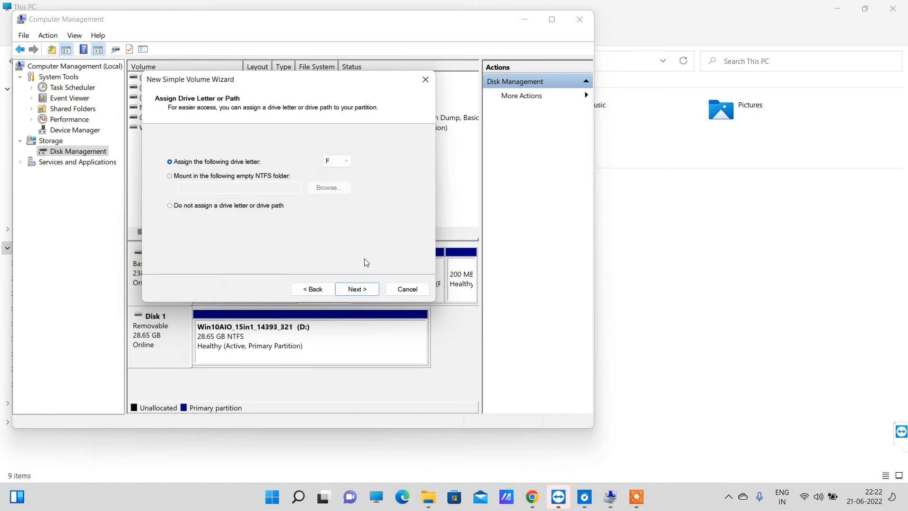
mouse_move(341, 191)
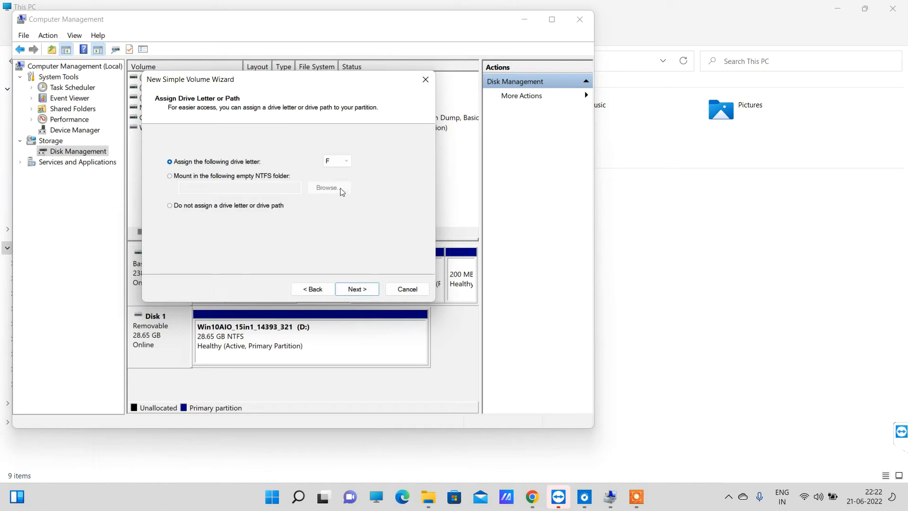
Assign drive letter F to the new volume
left_click(345, 161)
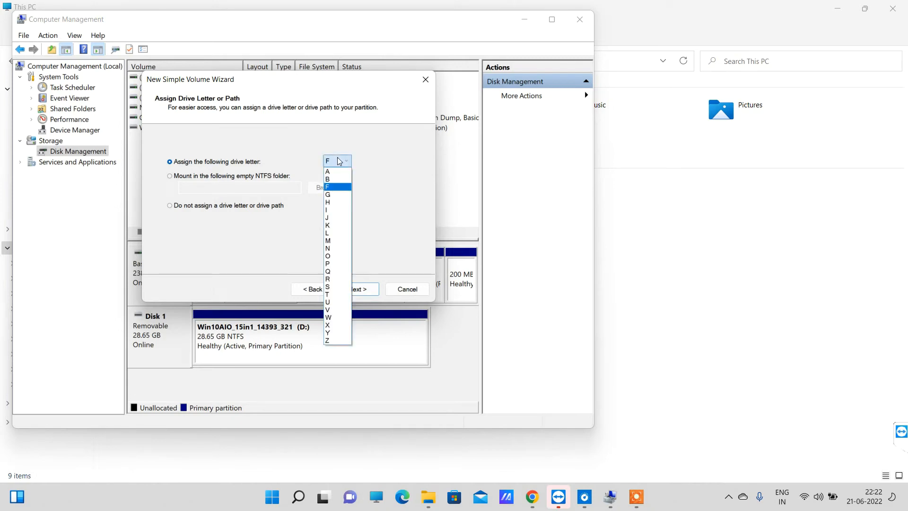
left_click(328, 186)
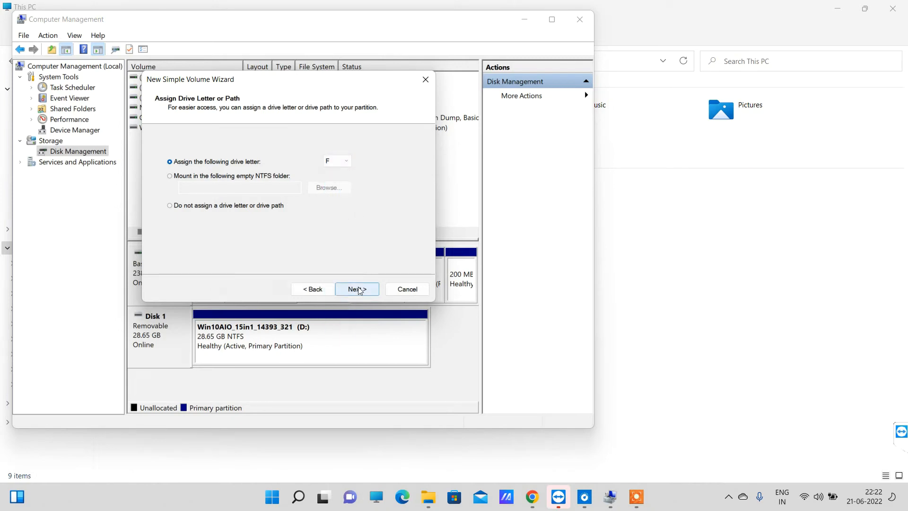
left_click(356, 289)
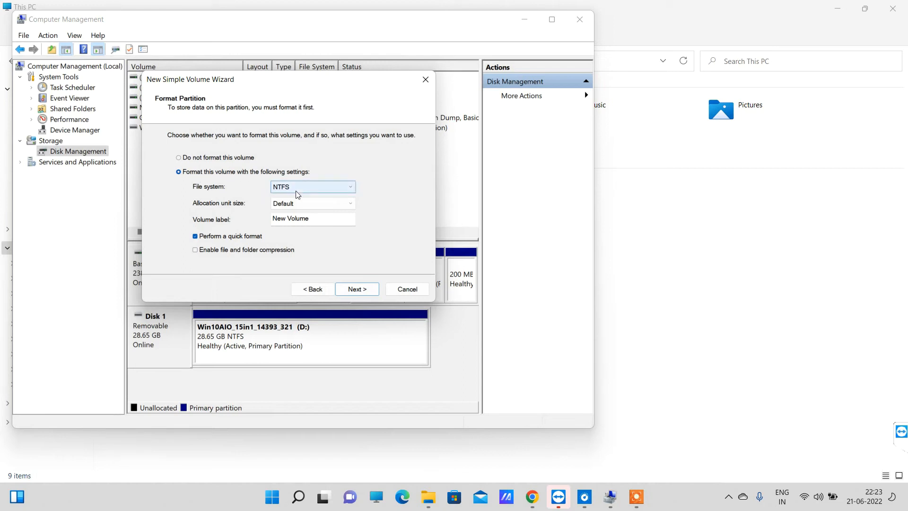
mouse_move(335, 250)
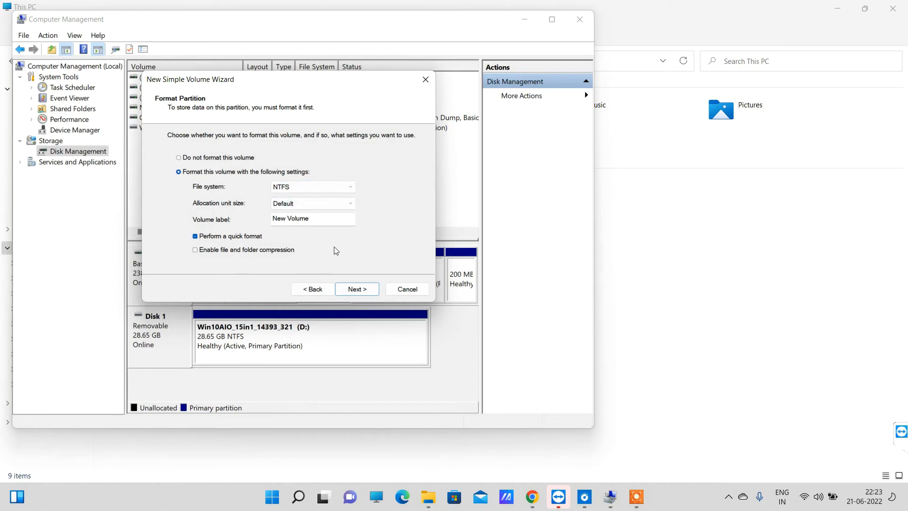
mouse_move(317, 248)
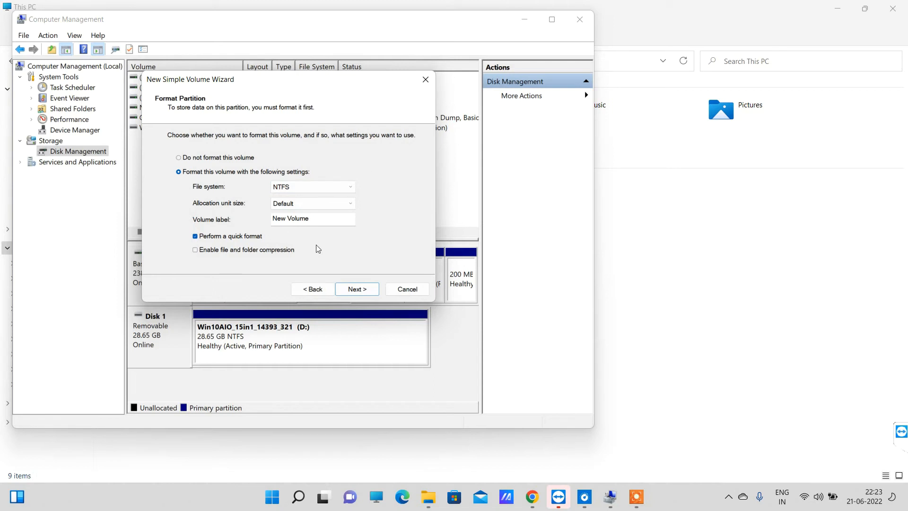
Keep NTFS quick format with label 'New Volume' and finish the wizard
triple_click(312, 218)
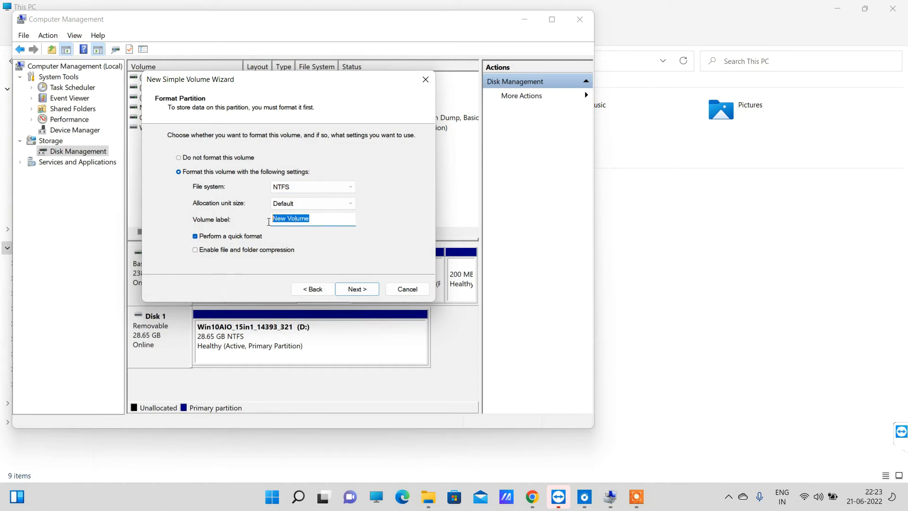
mouse_move(292, 228)
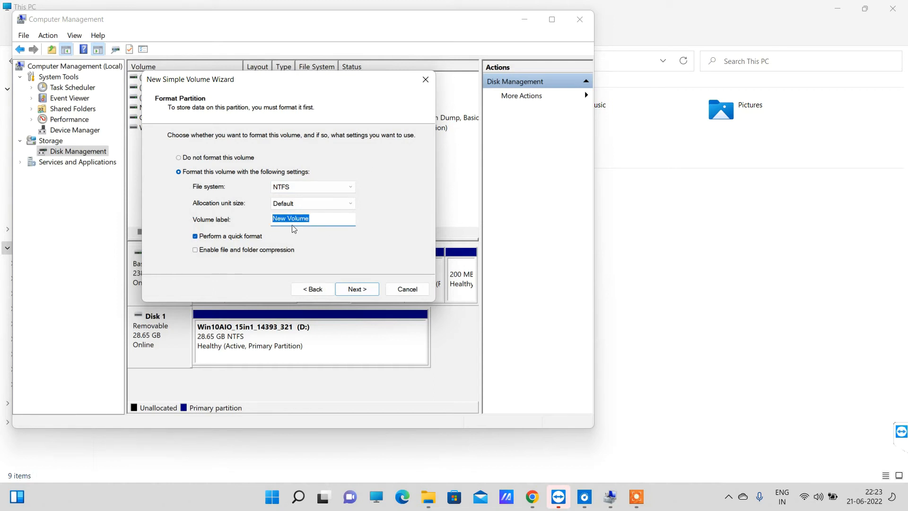
mouse_move(321, 232)
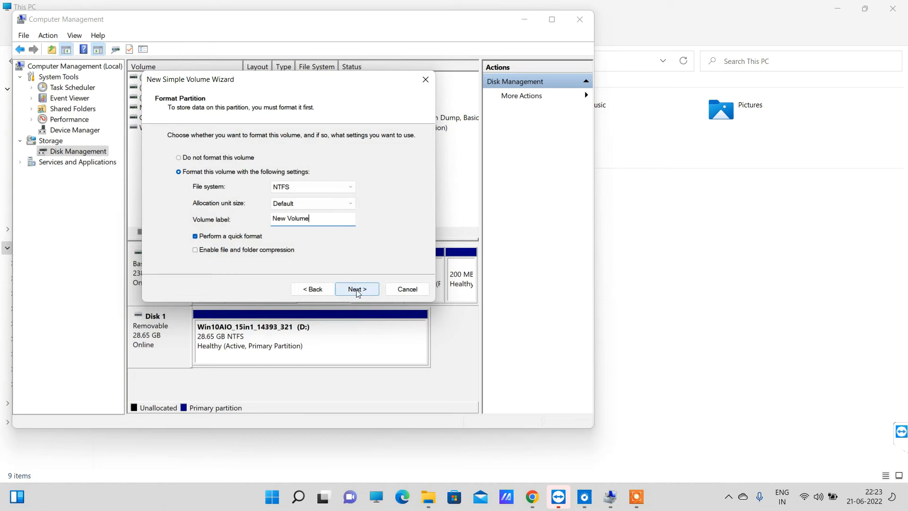
left_click(357, 289)
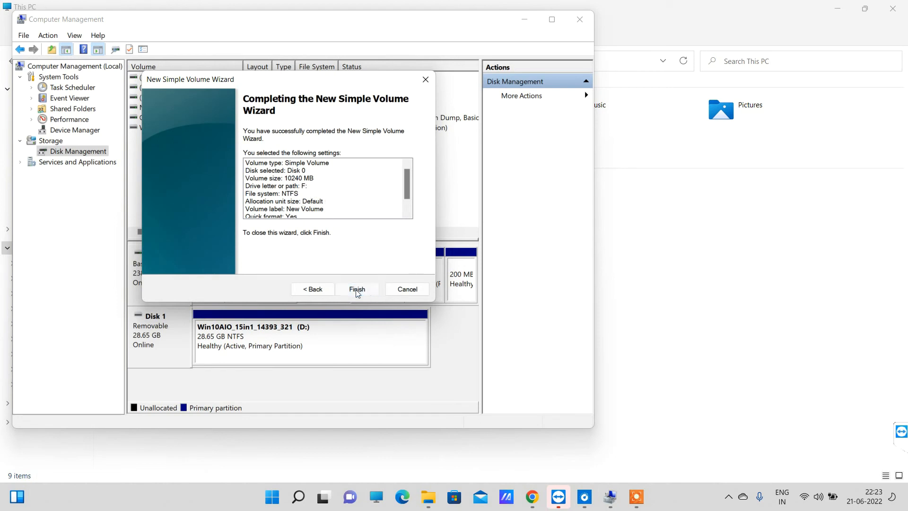
left_click(356, 289)
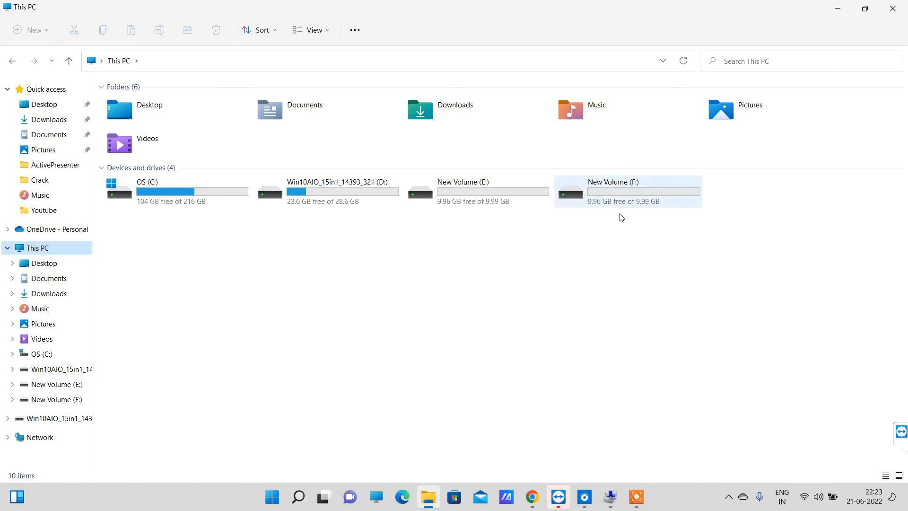
mouse_move(675, 207)
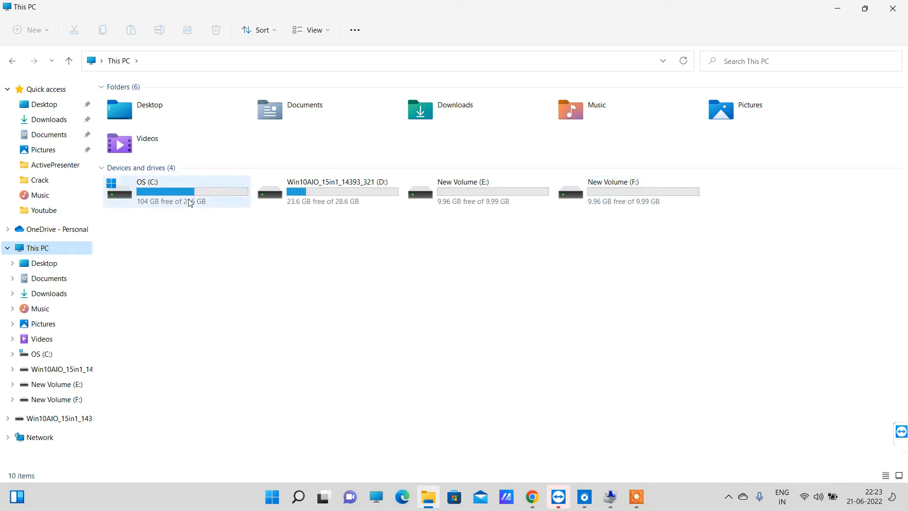
Confirm New Volume (F:) appears and OS (C:) shows 104 GB free of 216 GB
left_click(177, 191)
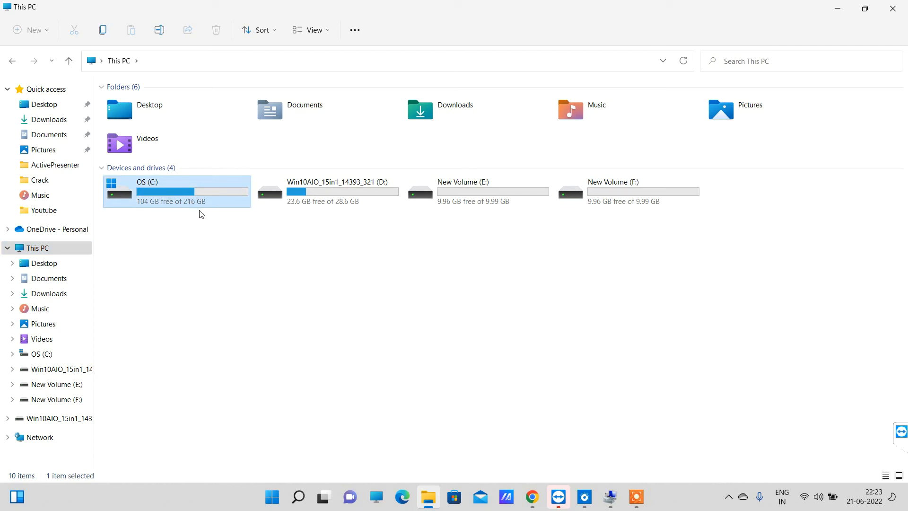
mouse_move(519, 358)
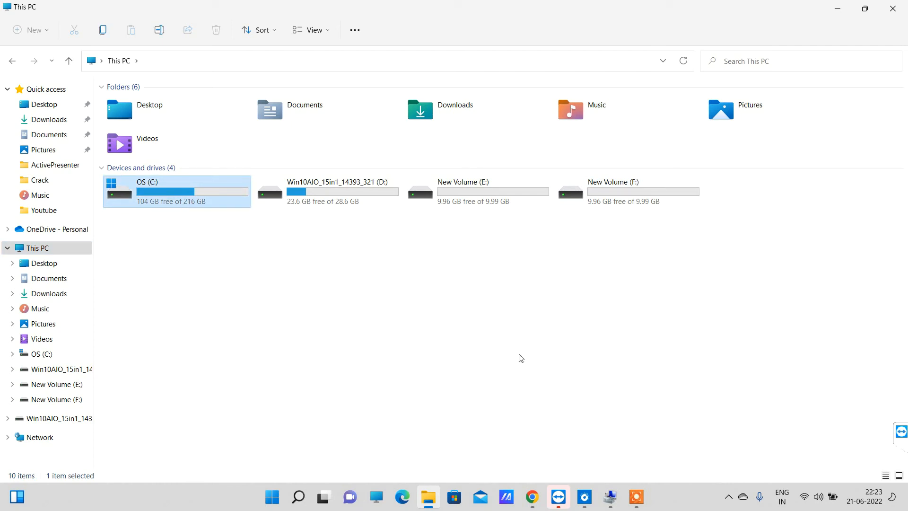
mouse_move(704, 430)
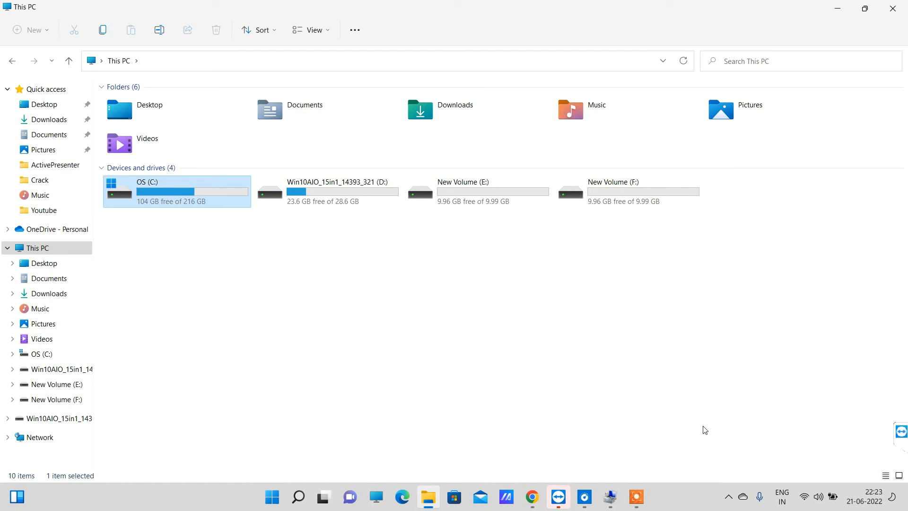
mouse_move(631, 278)
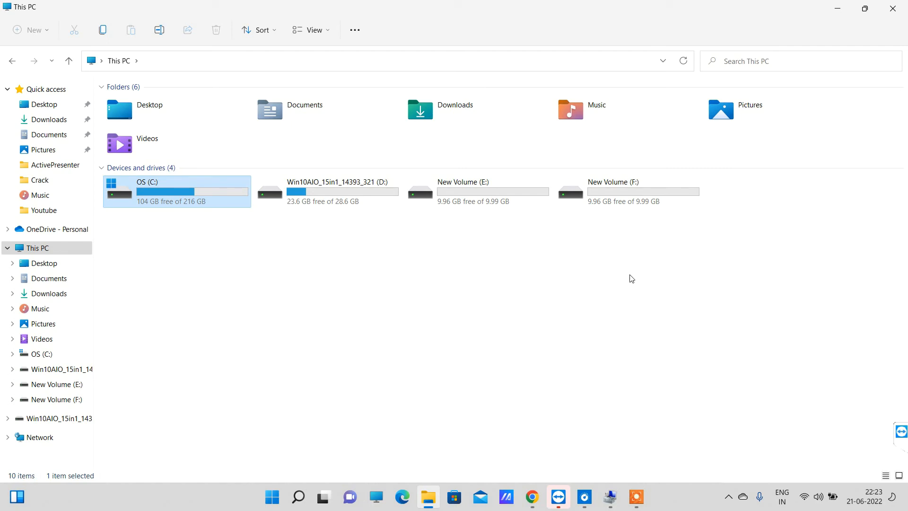
mouse_move(495, 258)
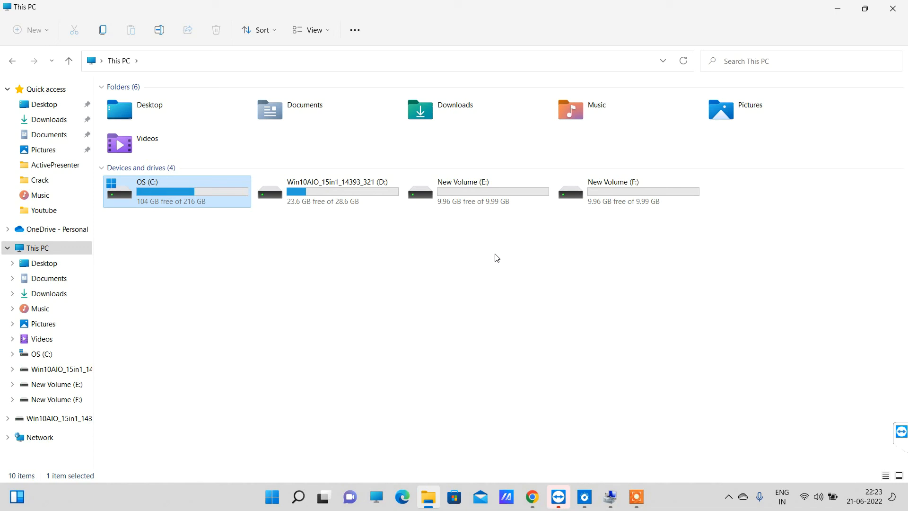
mouse_move(590, 372)
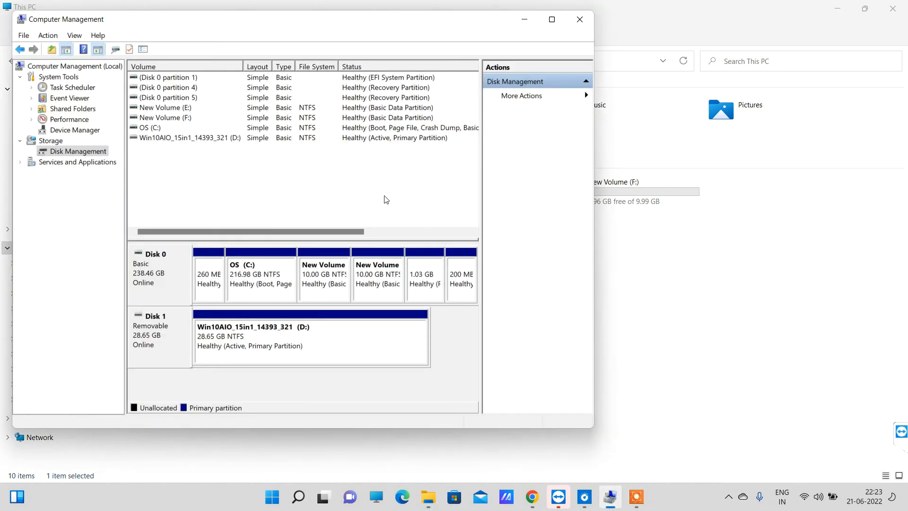
mouse_move(323, 273)
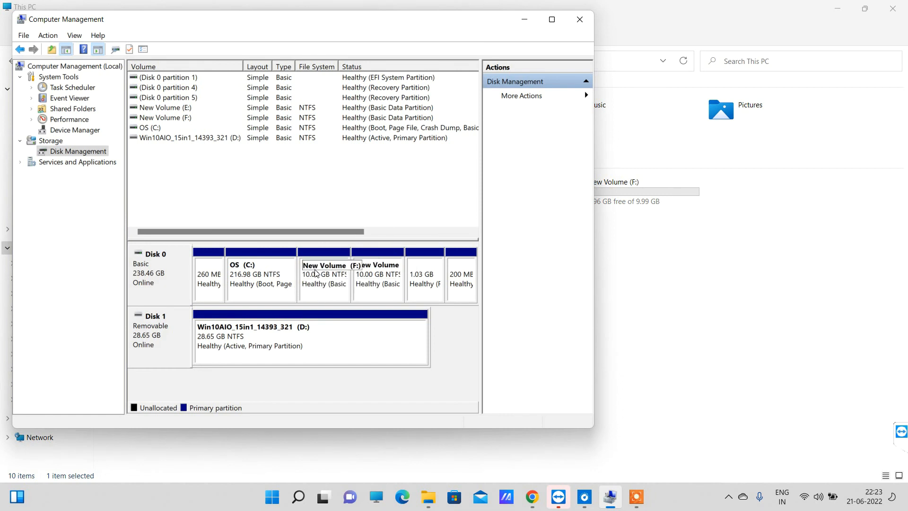
mouse_move(334, 272)
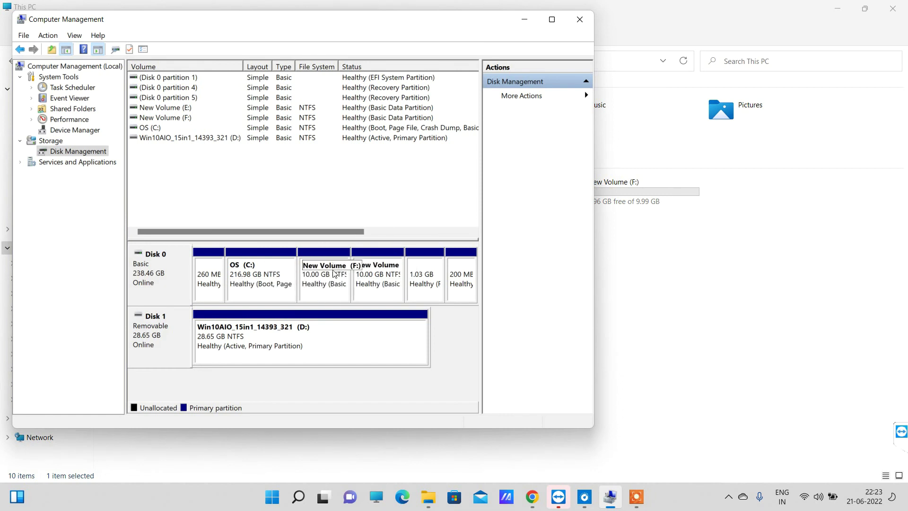
Bring up the context menu for the 10 GB New Volume (F:) partition on Disk 0
right_click(323, 273)
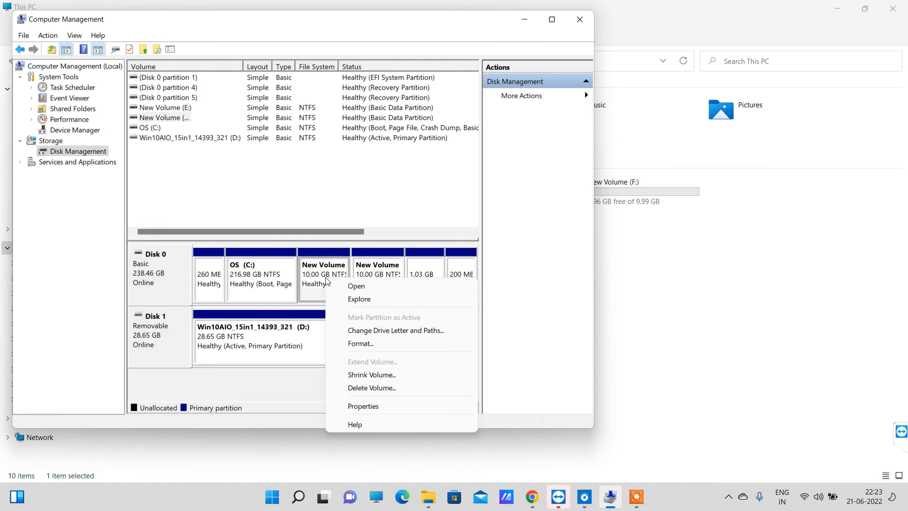
mouse_move(372, 361)
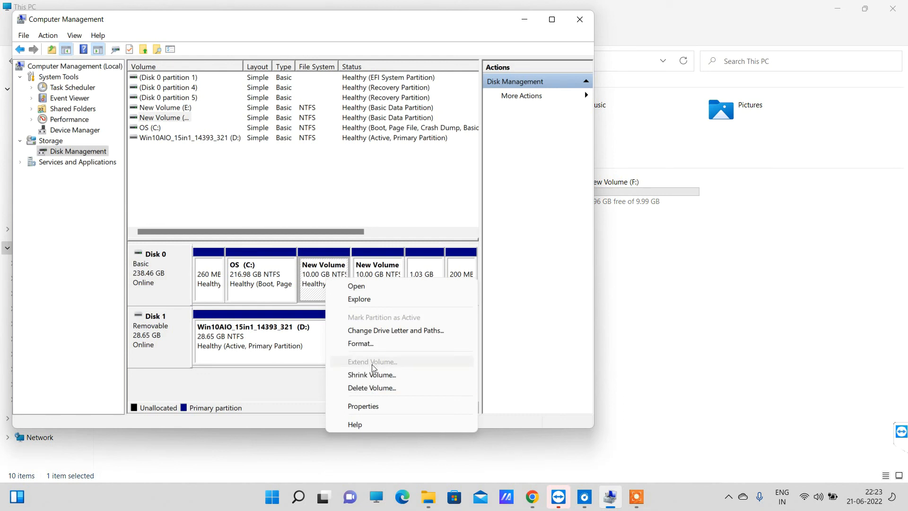
mouse_move(386, 368)
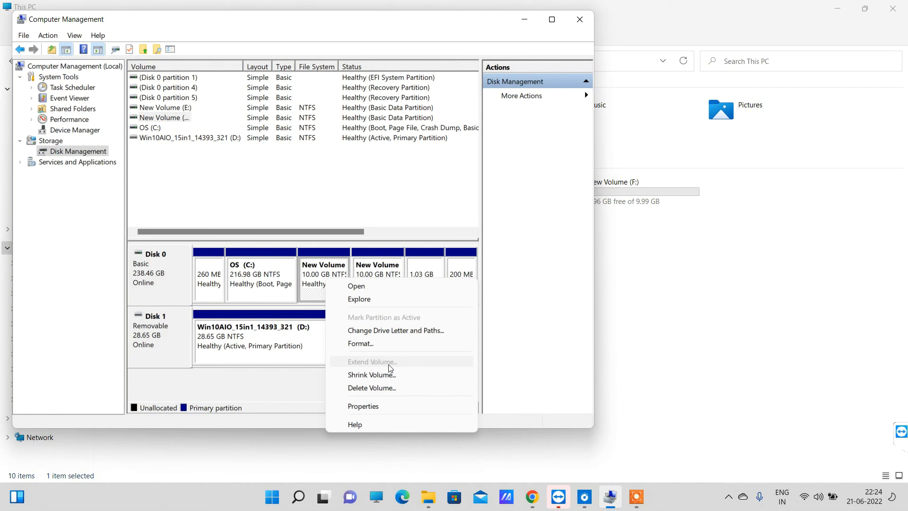
mouse_move(291, 280)
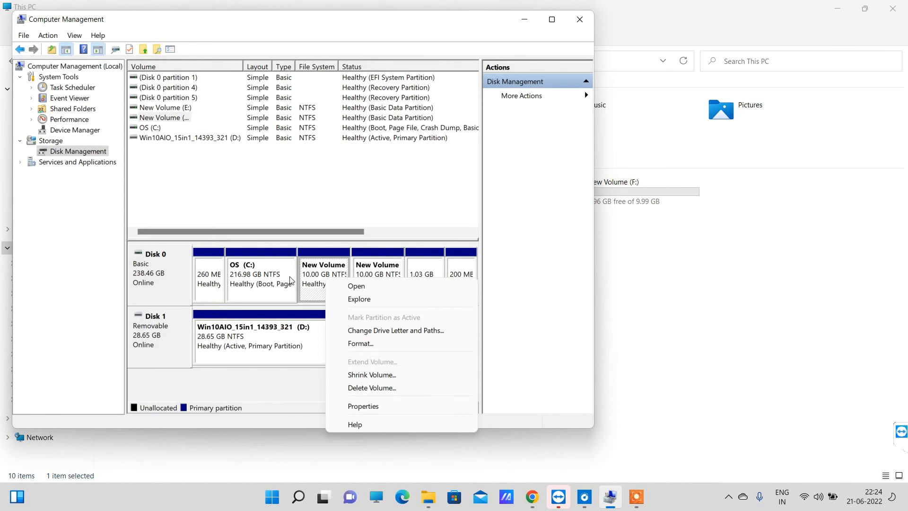
mouse_move(371, 375)
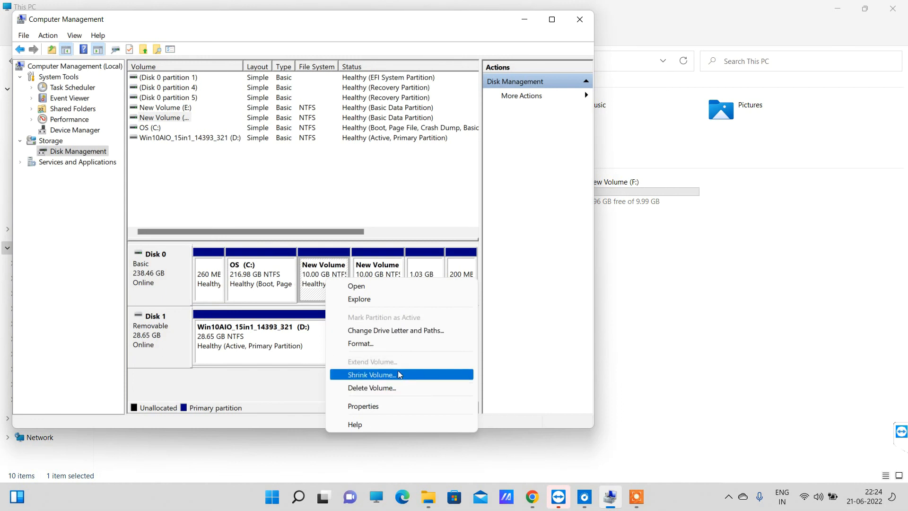
mouse_move(304, 283)
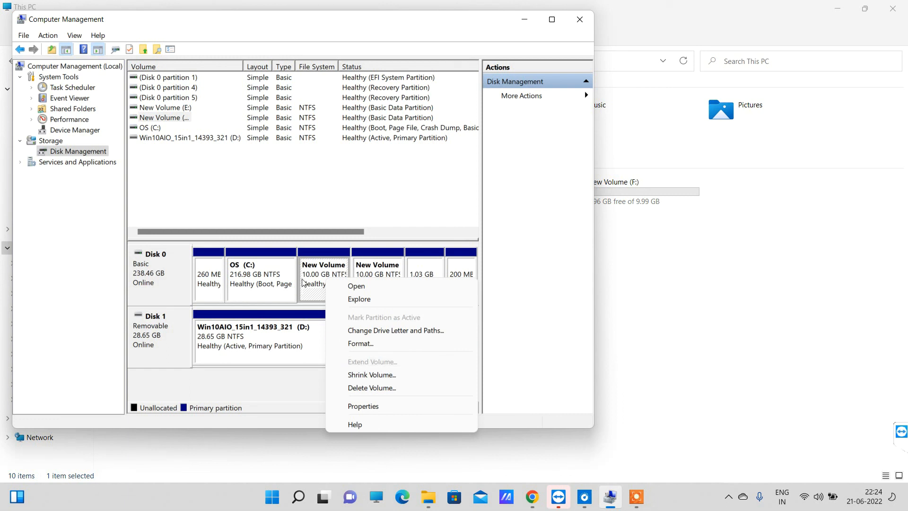
mouse_move(423, 246)
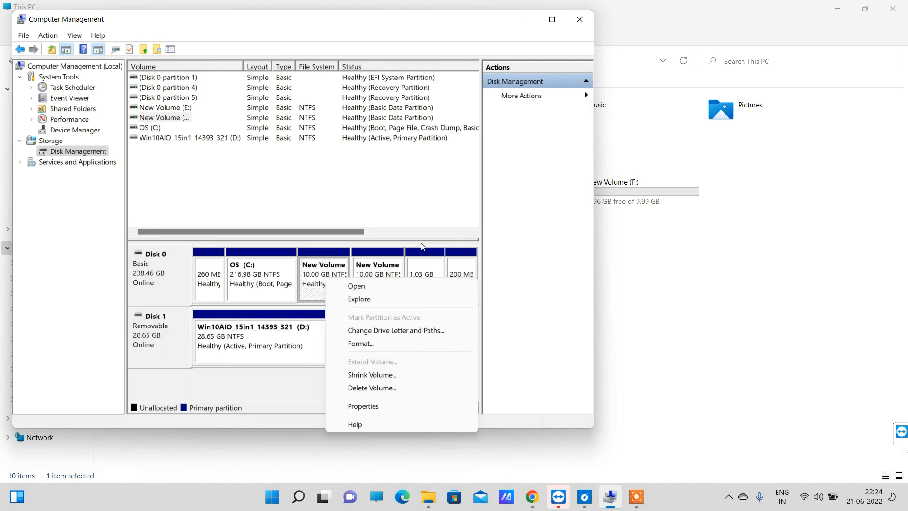